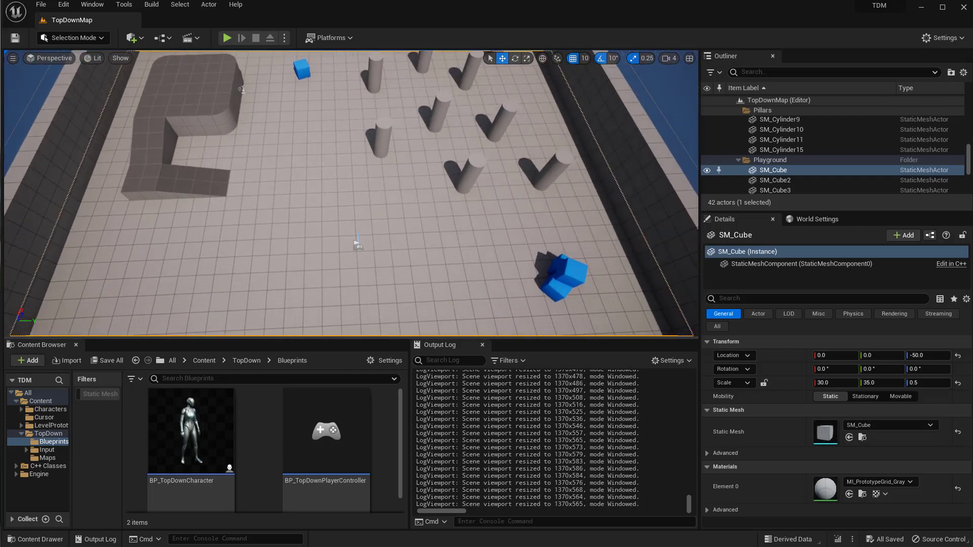
Step: Show the play options with Number of Players 2 and Net Mode Play As Listen Server
{"action": "left_click", "coordinate": [284, 38]}
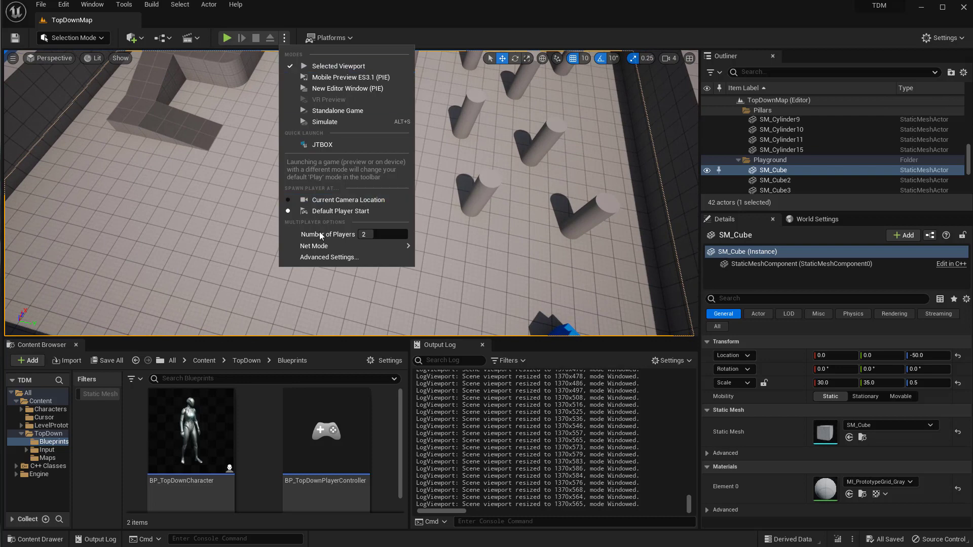
{"action": "mouse_move", "coordinate": [314, 246]}
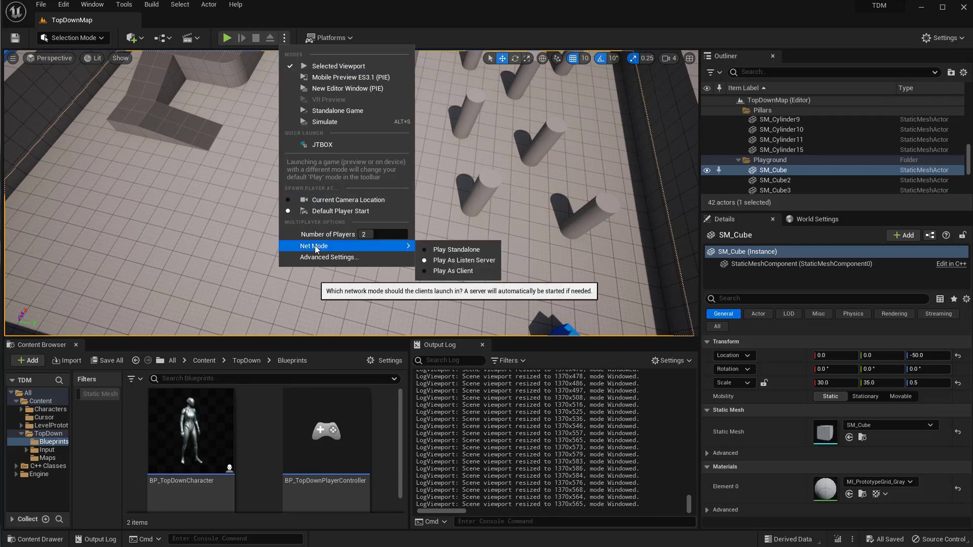
{"action": "mouse_move", "coordinate": [448, 262]}
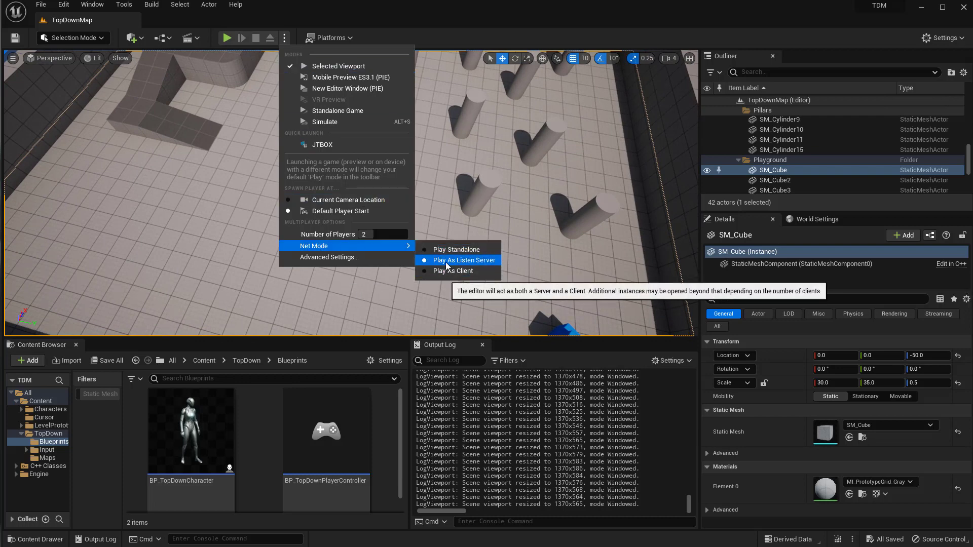
{"action": "mouse_move", "coordinate": [346, 248]}
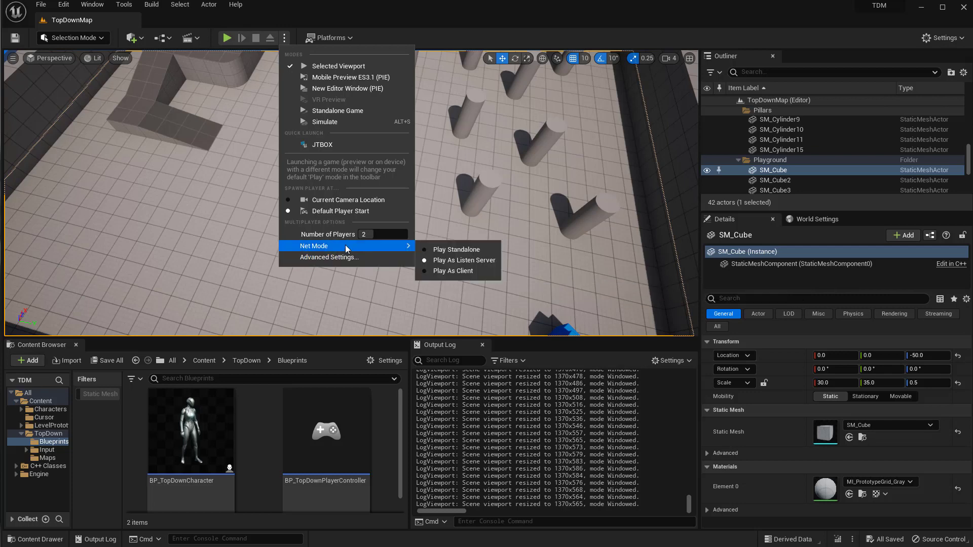
{"action": "mouse_move", "coordinate": [349, 258]}
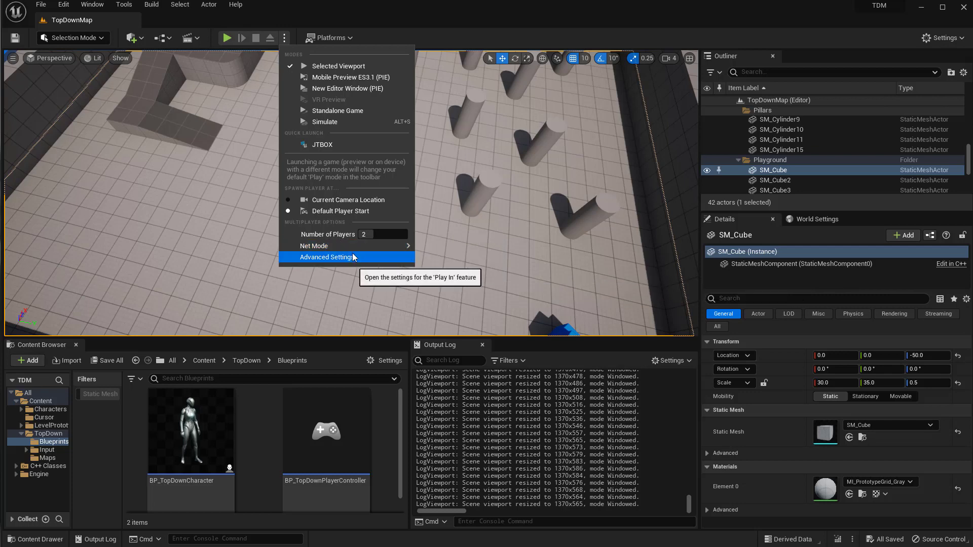
{"action": "mouse_move", "coordinate": [276, 241]}
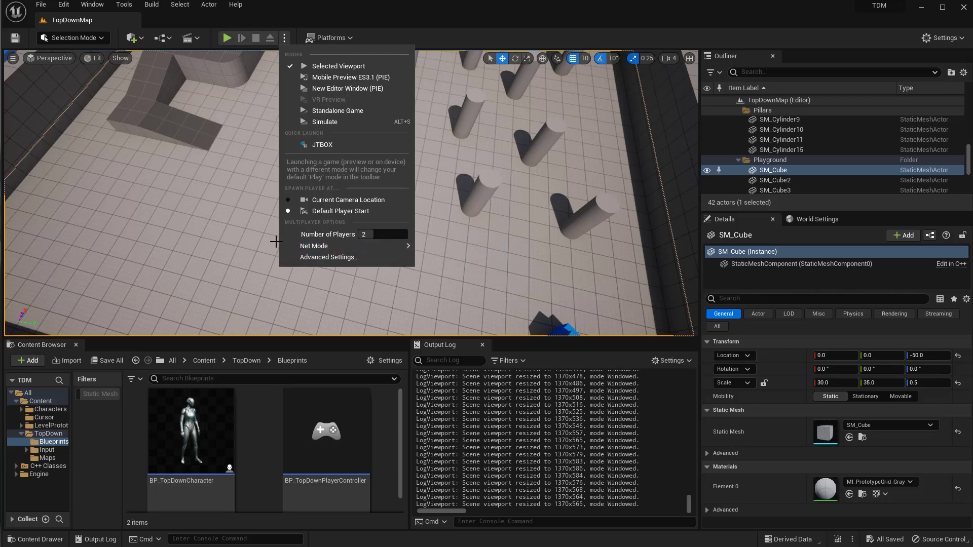
{"action": "mouse_move", "coordinate": [192, 239]}
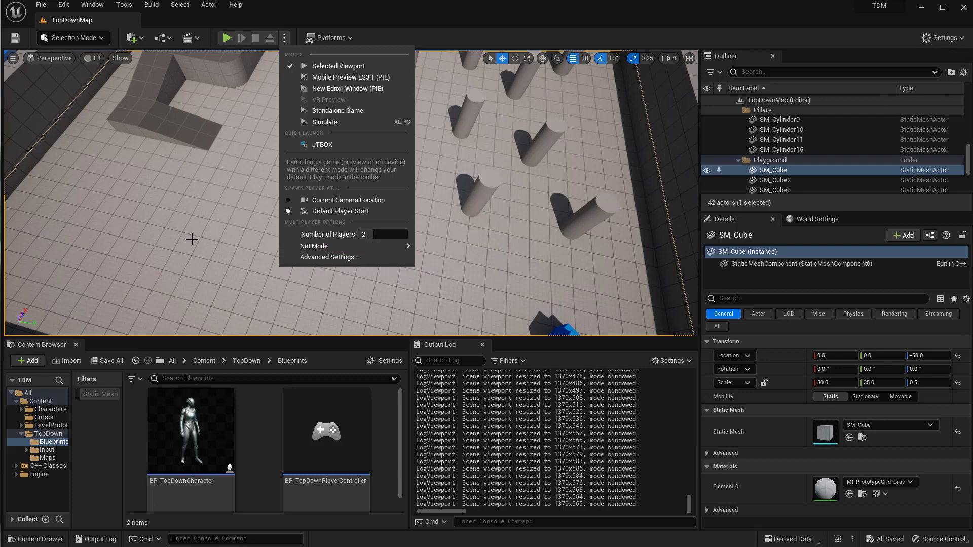
{"action": "mouse_move", "coordinate": [249, 252]}
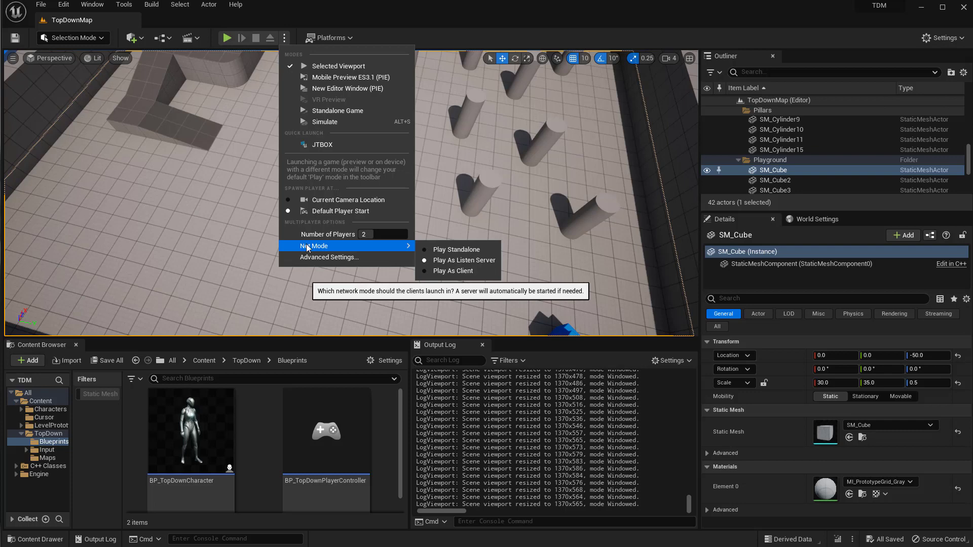
{"action": "mouse_move", "coordinate": [403, 31]}
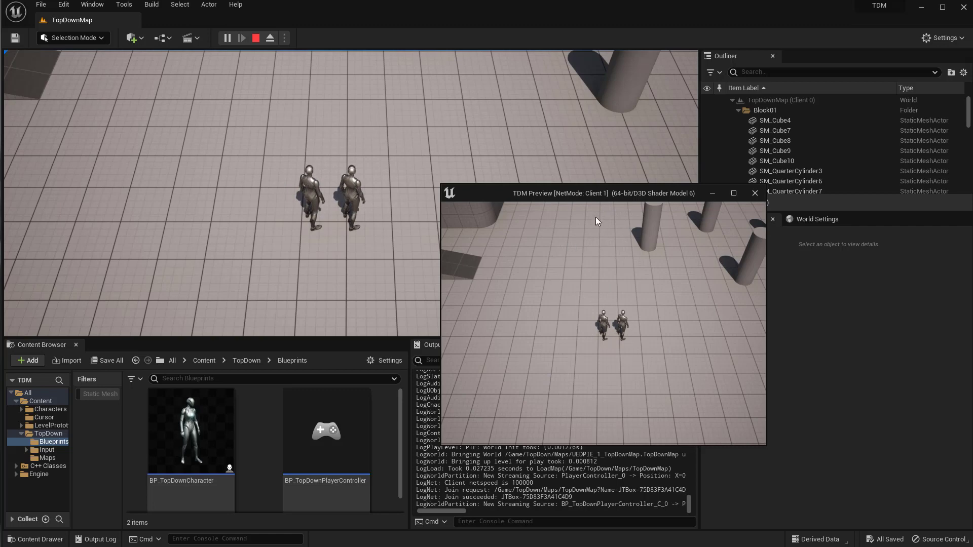
{"action": "mouse_move", "coordinate": [575, 308]}
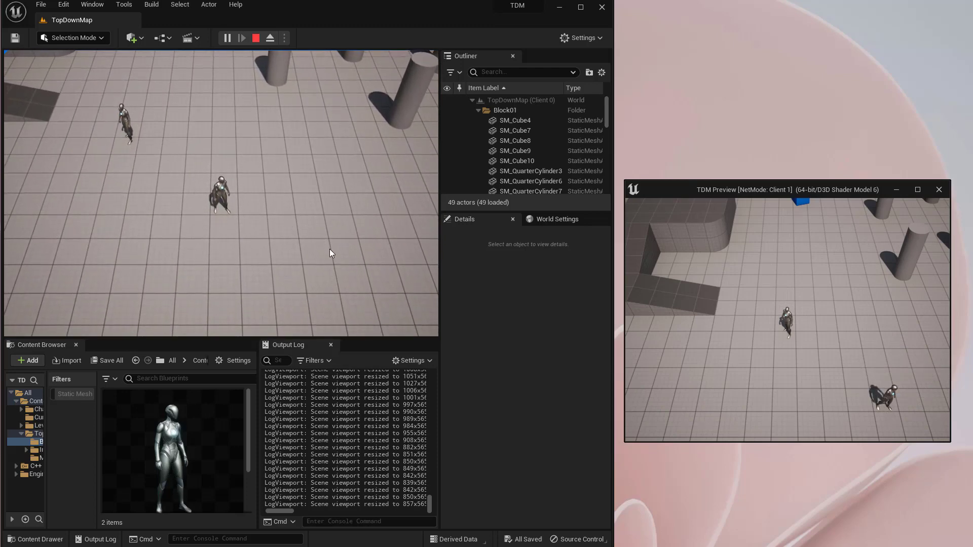
{"action": "mouse_move", "coordinate": [697, 383]}
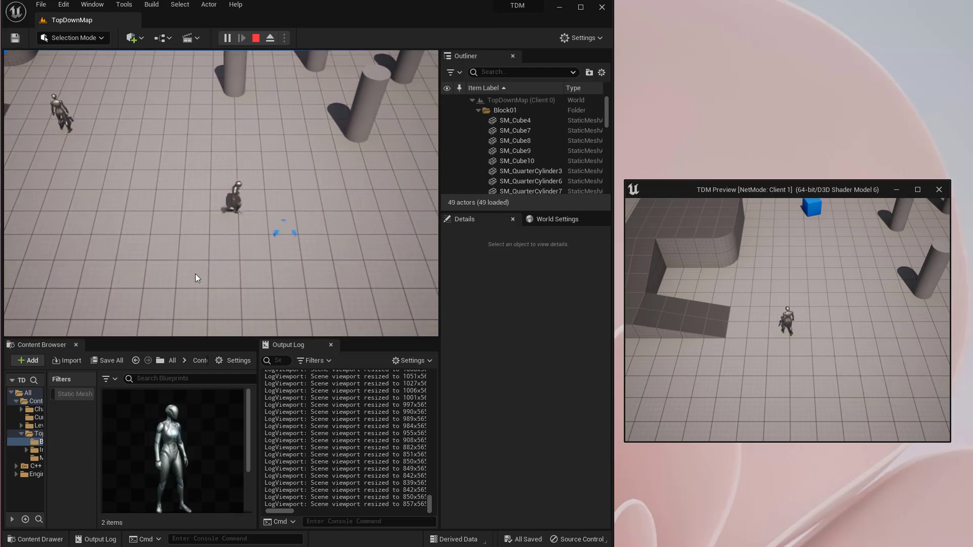
Step: Move the top-down character to a clicked spot on the floor in the two-player session
{"action": "left_click", "coordinate": [257, 37]}
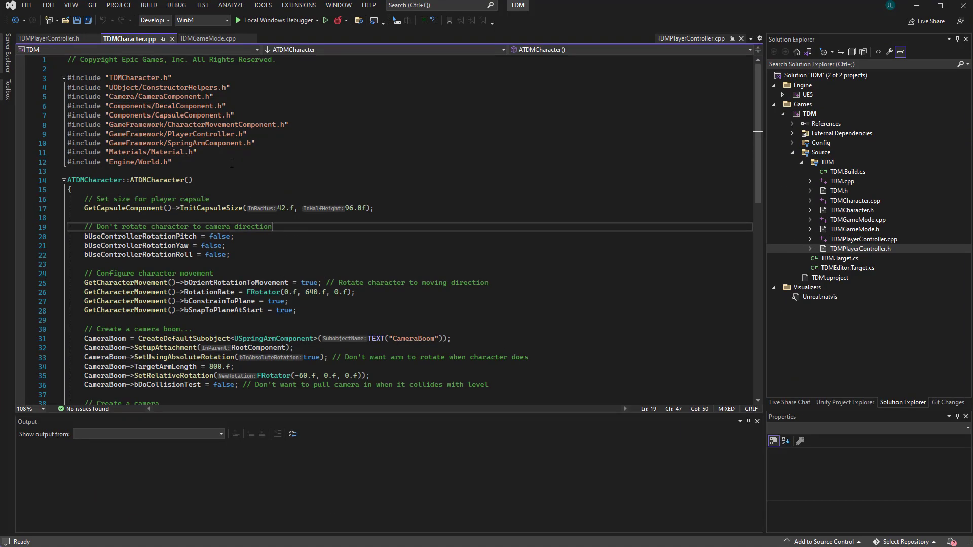
Step: Scroll through OnInputStarted, OnSetDestinationTriggered and OnSetDestinationReleased in TDMPlayerController.cpp
{"action": "scroll", "scroll_direction": "down", "scroll_amount": 3}
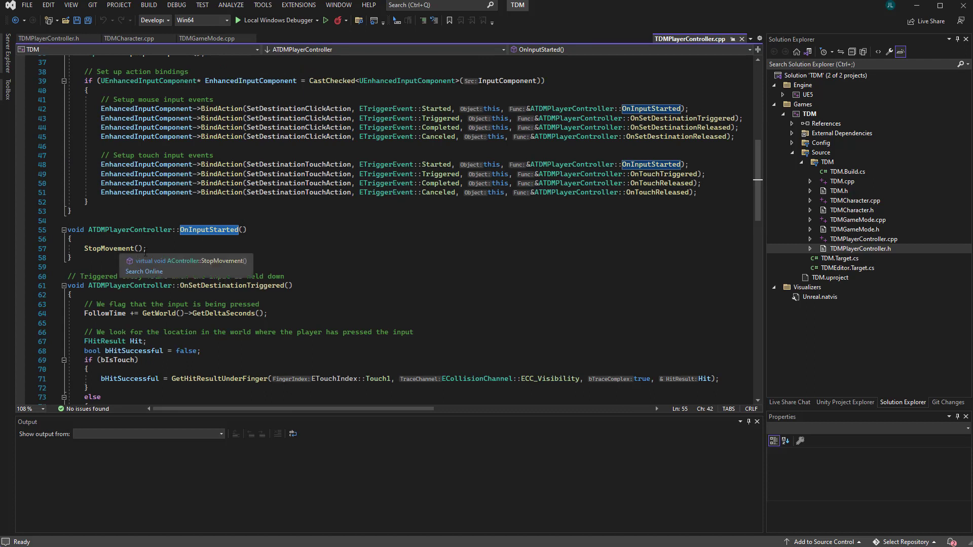
{"action": "scroll", "scroll_direction": "down", "scroll_amount": 3}
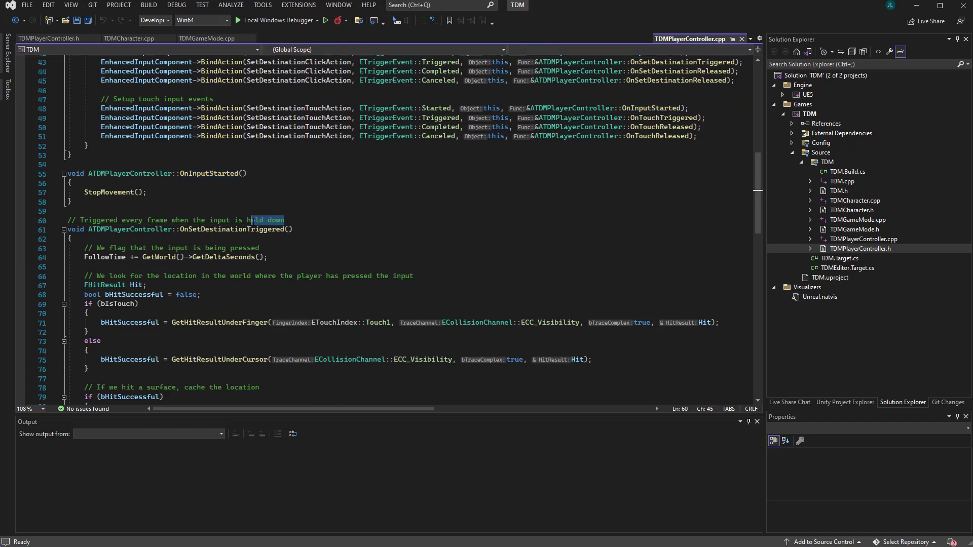
{"action": "scroll", "scroll_direction": "down", "scroll_amount": 3}
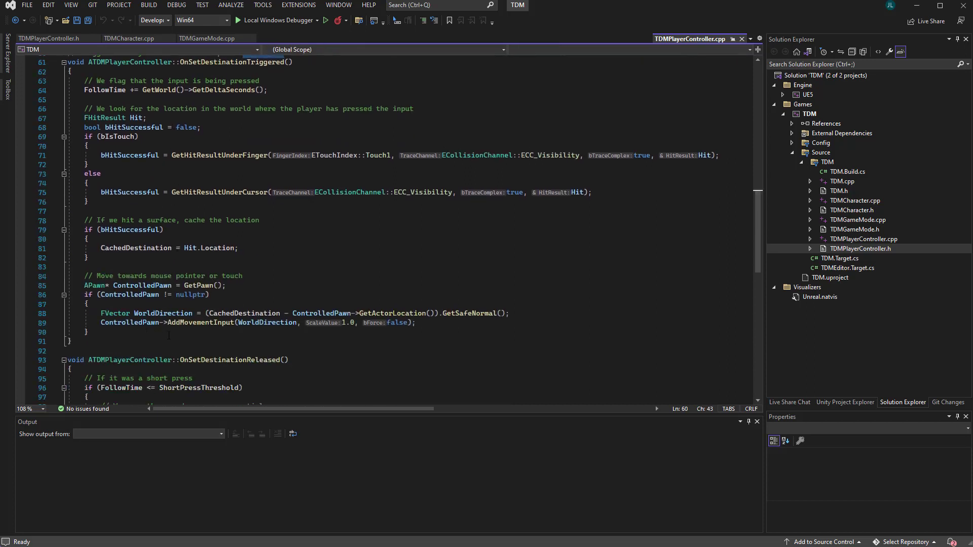
{"action": "scroll", "scroll_direction": "down", "scroll_amount": 3}
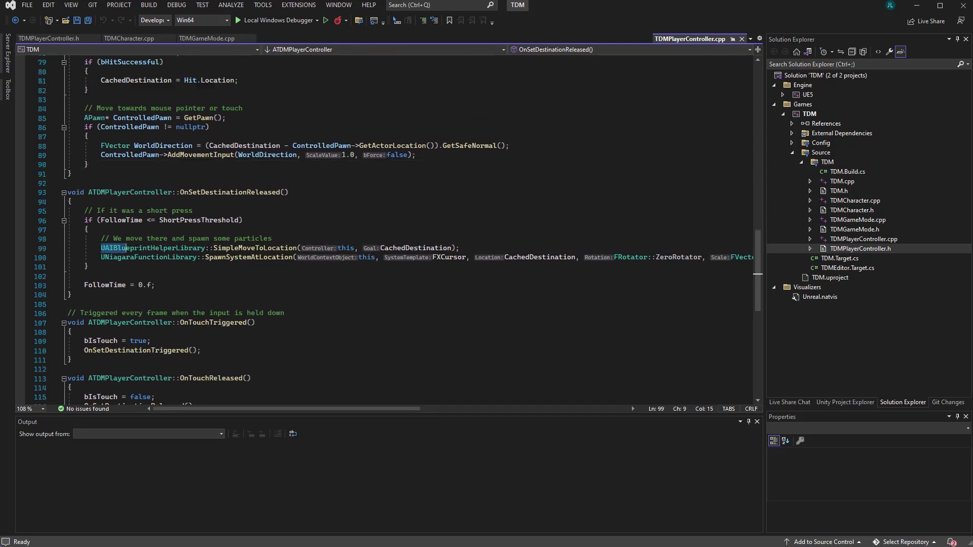
Step: Inspect the UAIBlueprintHelperLibrary::SimpleMoveToLocation call in the click-to-move code
{"action": "double_click", "coordinate": [141, 247]}
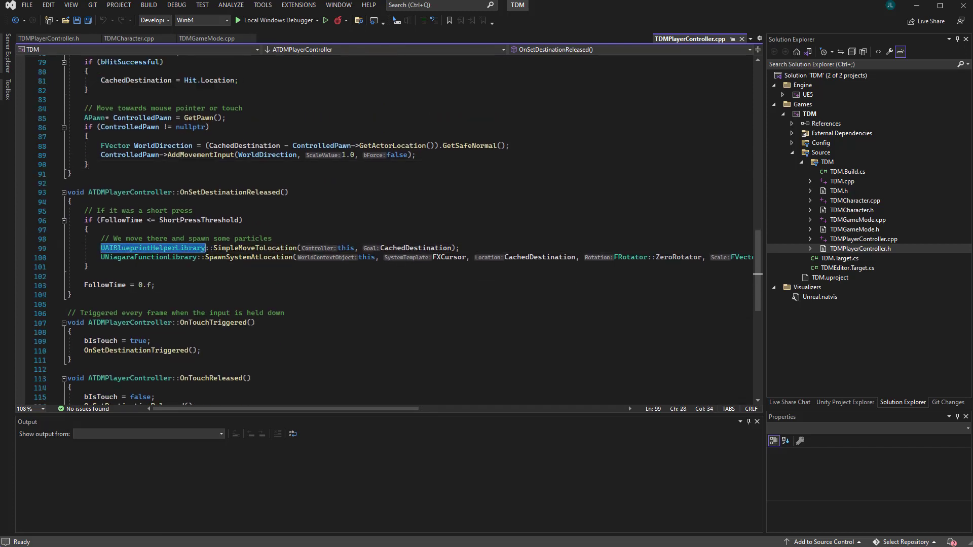
{"action": "double_click", "coordinate": [256, 247]}
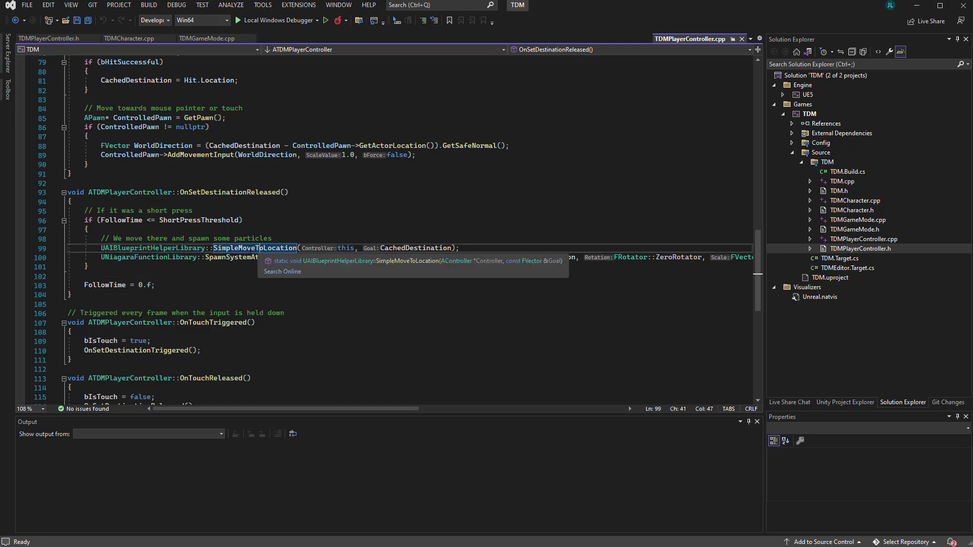
{"action": "left_click", "coordinate": [256, 247]}
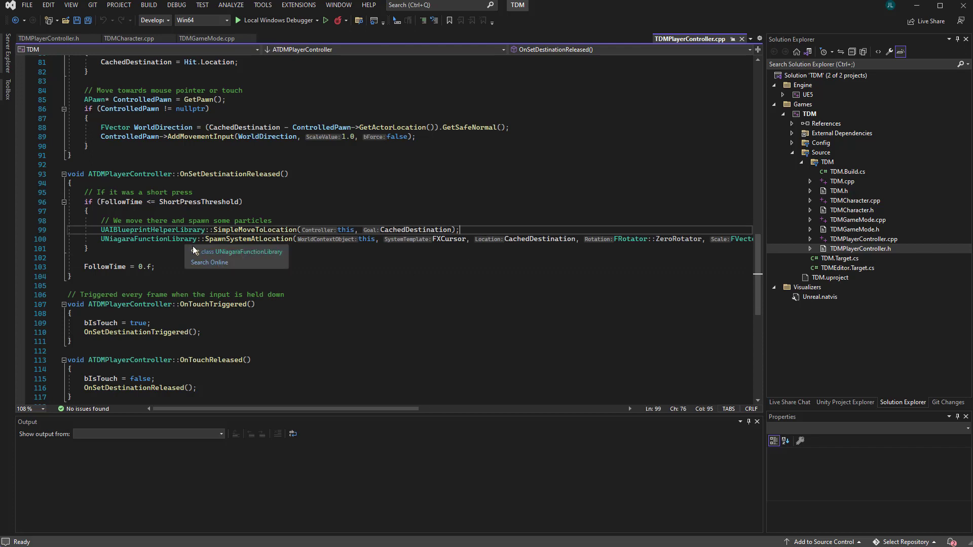
{"action": "mouse_move", "coordinate": [232, 304]}
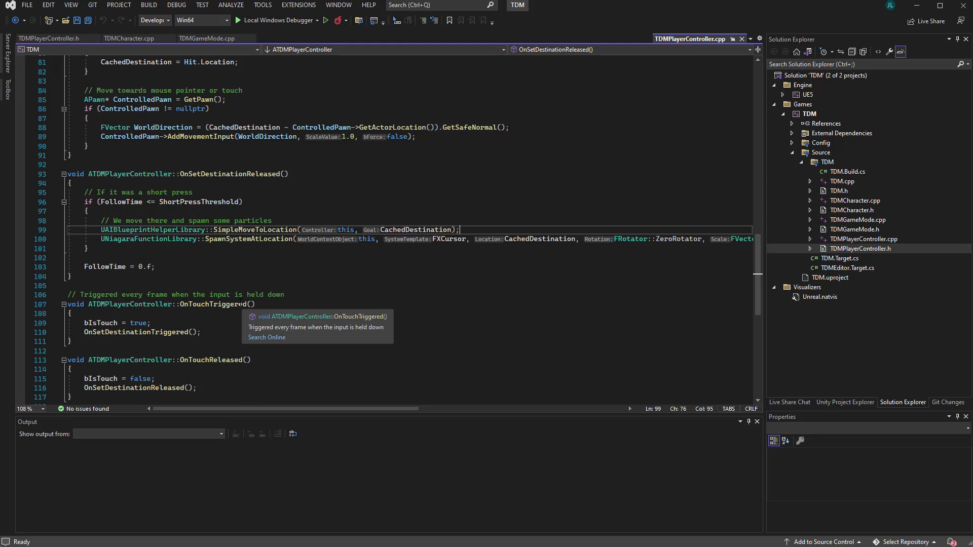
{"action": "mouse_move", "coordinate": [458, 300]}
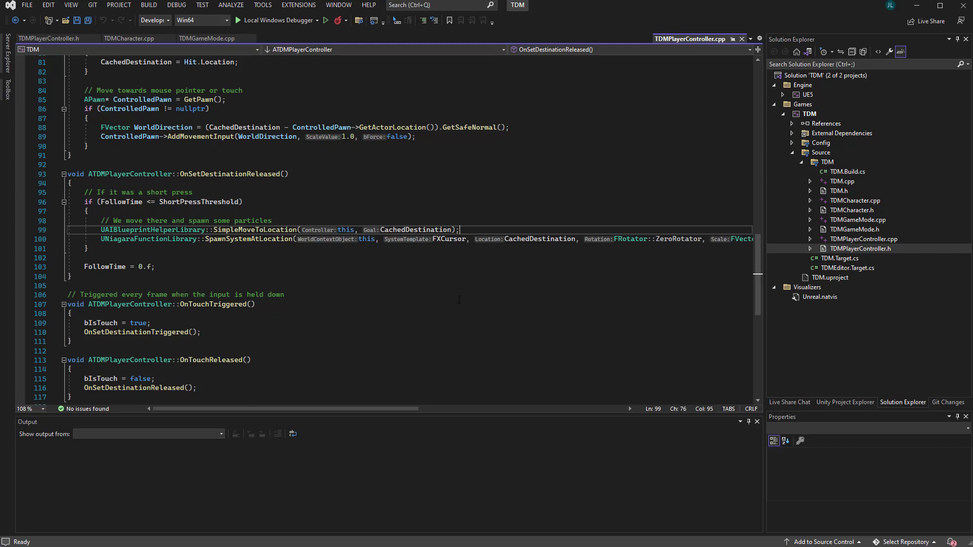
{"action": "mouse_move", "coordinate": [367, 261]}
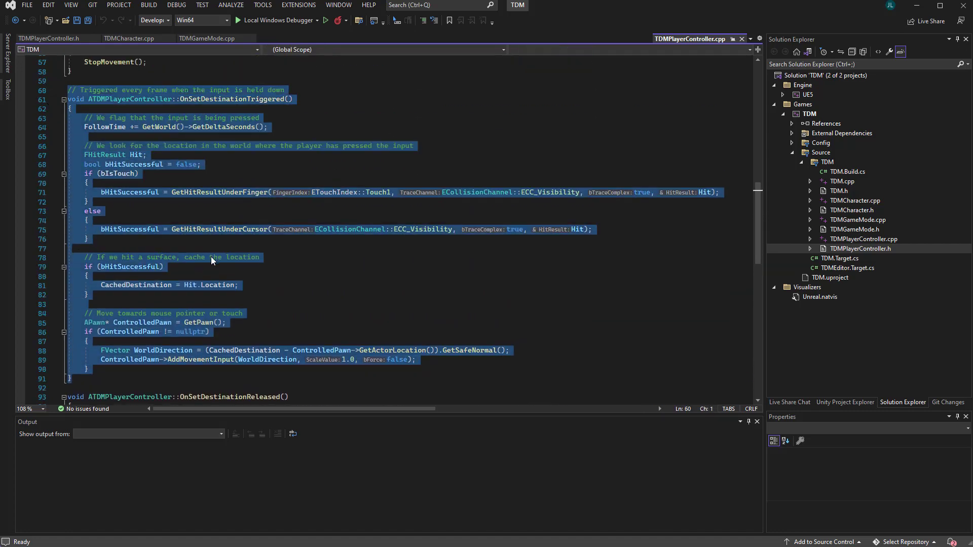
{"action": "scroll", "scroll_direction": "down", "scroll_amount": 3}
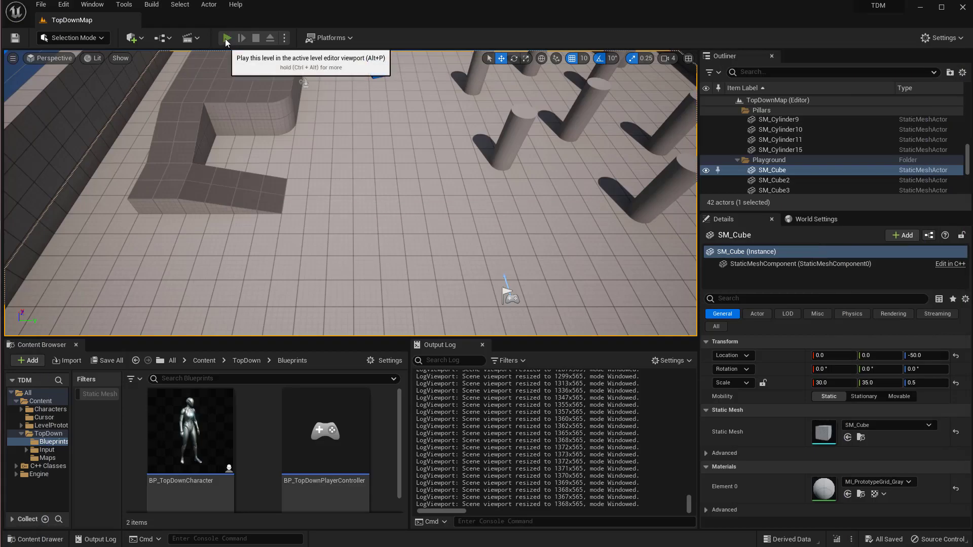
Step: Launch the two-player session again and move the client character across the floor
{"action": "left_click", "coordinate": [227, 37]}
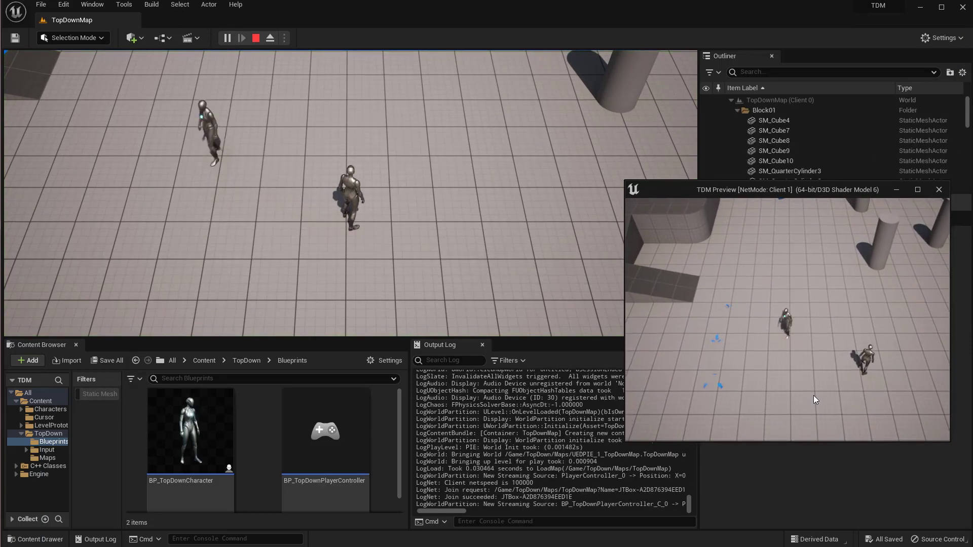
{"action": "left_click", "coordinate": [62, 4]}
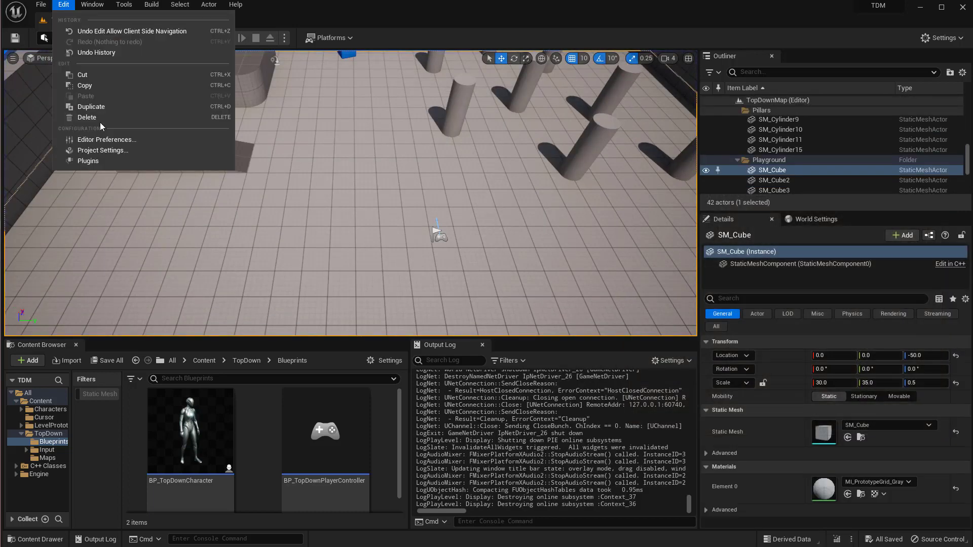
Step: Enable Allow Client Side Navigation under Engine - Navigation System in Project Settings
{"action": "left_click", "coordinate": [103, 150]}
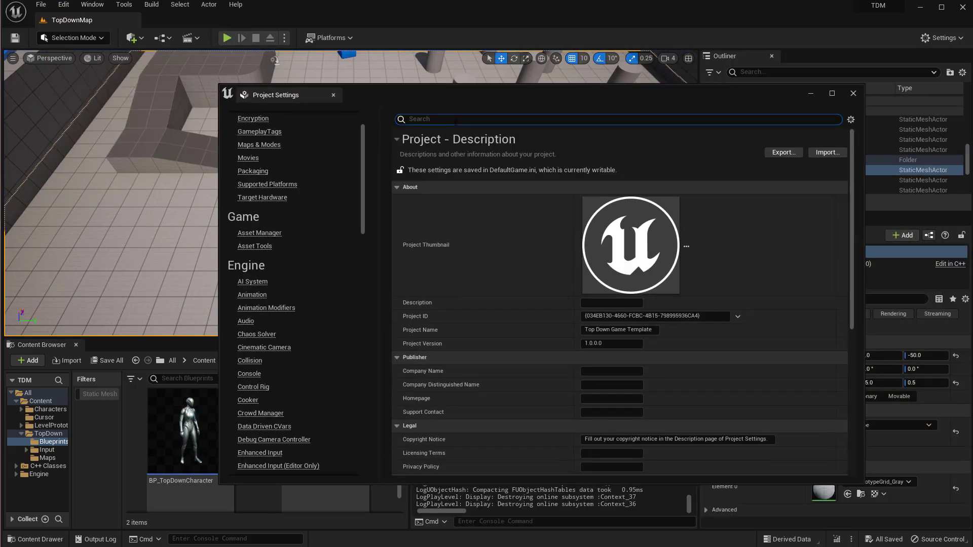
{"action": "type", "text": "allow client"}
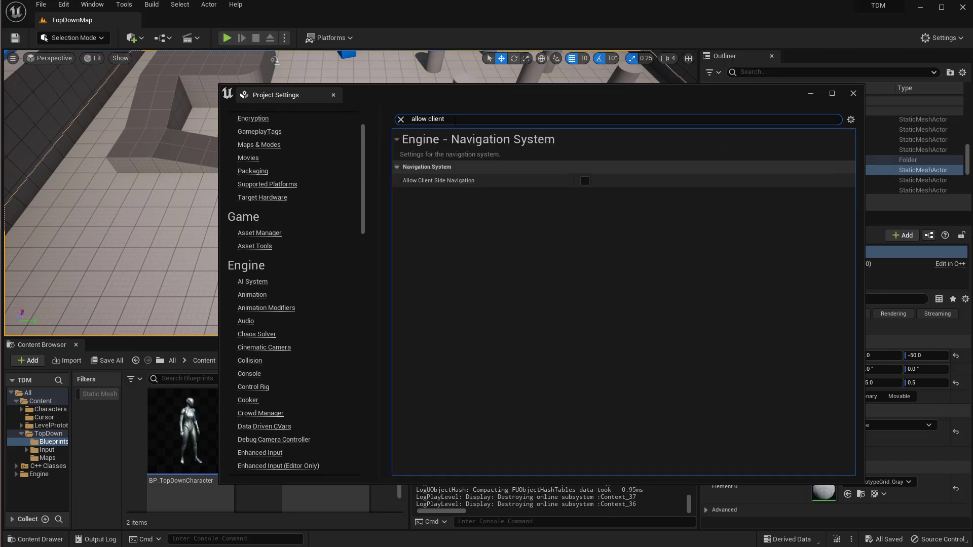
{"action": "left_click", "coordinate": [584, 180]}
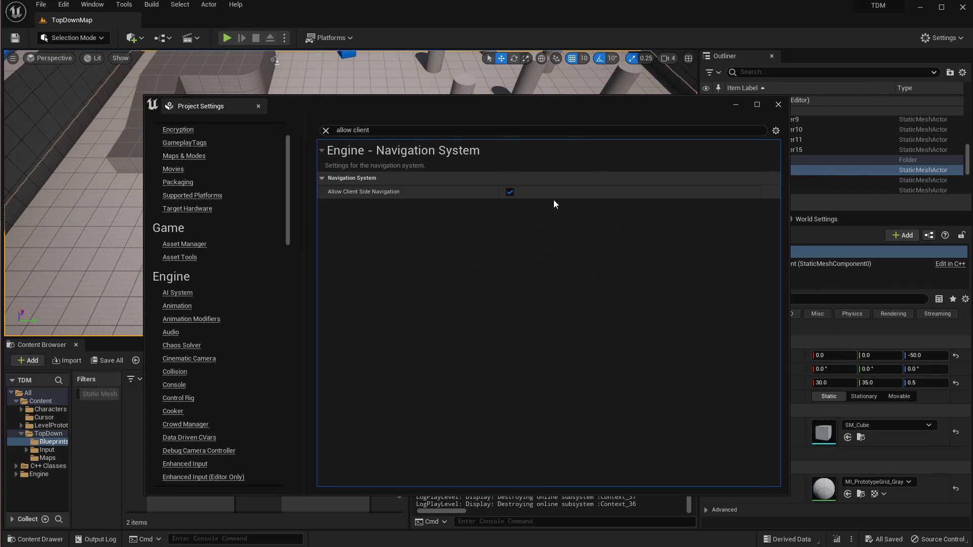
{"action": "mouse_move", "coordinate": [510, 219]}
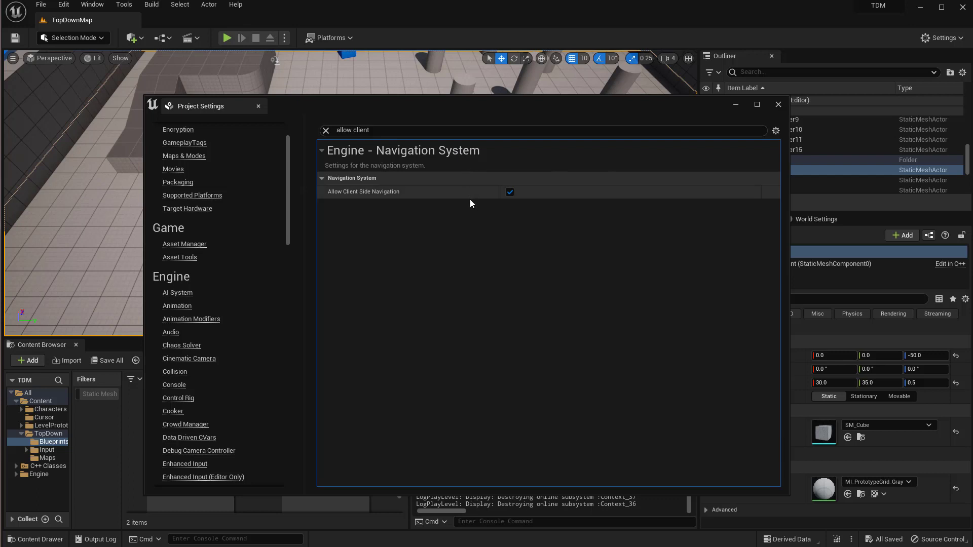
{"action": "mouse_move", "coordinate": [509, 193]}
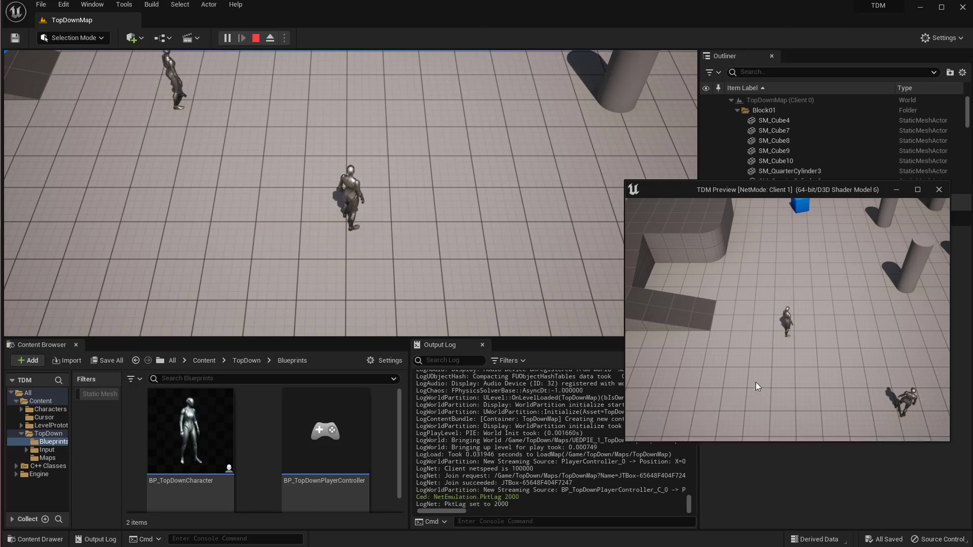
{"action": "mouse_move", "coordinate": [735, 396]}
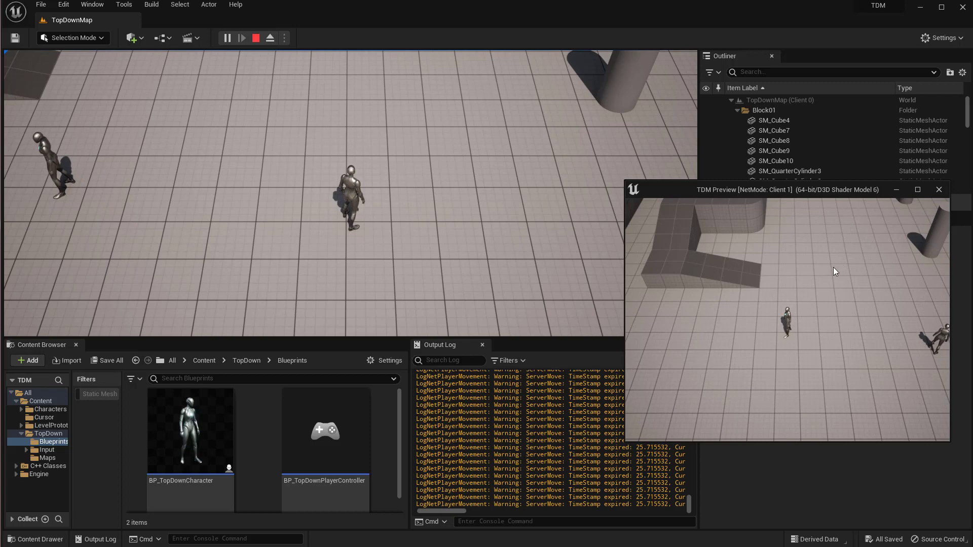
{"action": "mouse_move", "coordinate": [837, 283]}
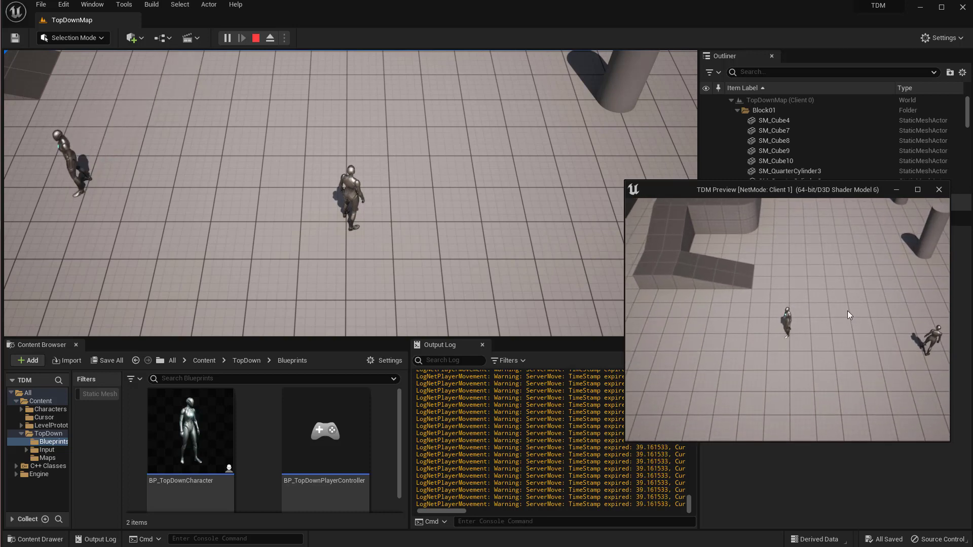
Step: Move the client's character between floor spots to check click-to-move replication
{"action": "left_click", "coordinate": [938, 190]}
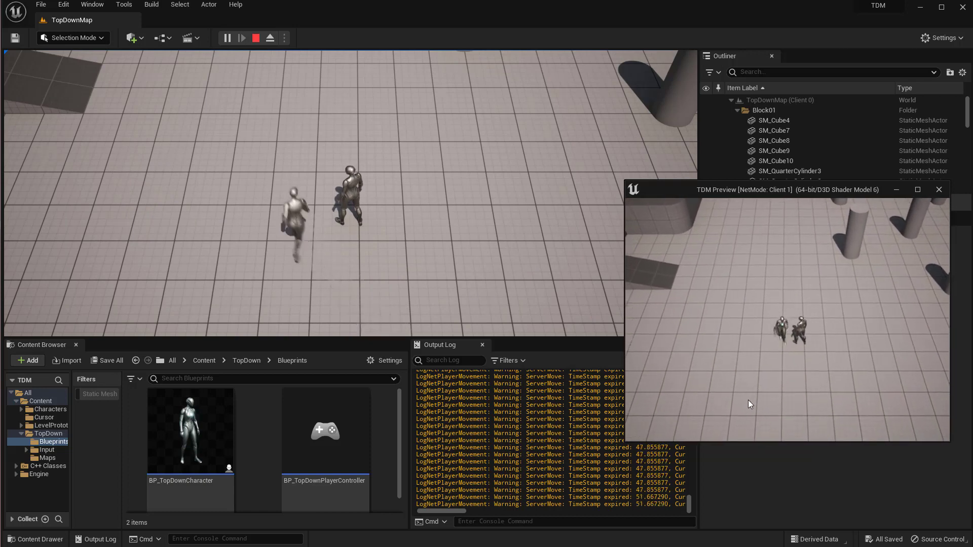
{"action": "left_click", "coordinate": [939, 190]}
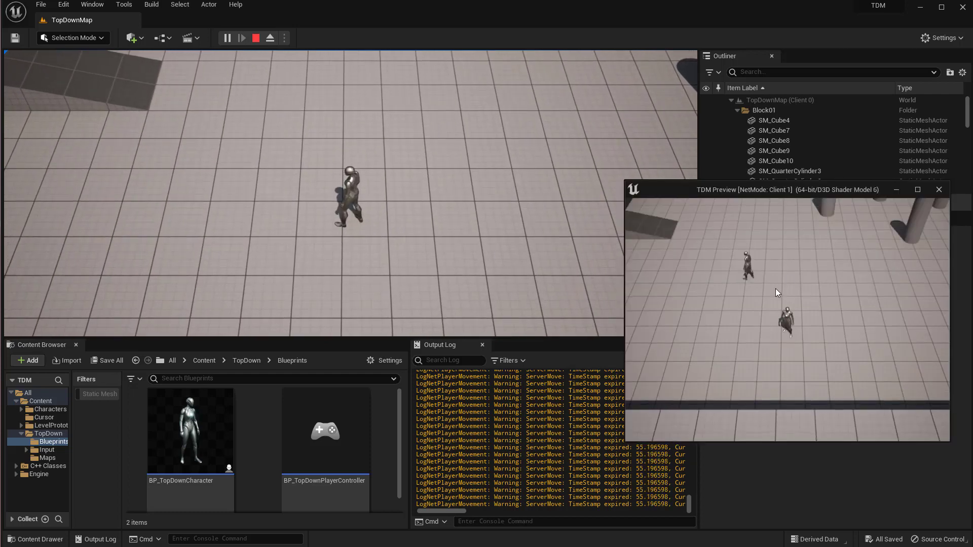
{"action": "mouse_move", "coordinate": [811, 292]}
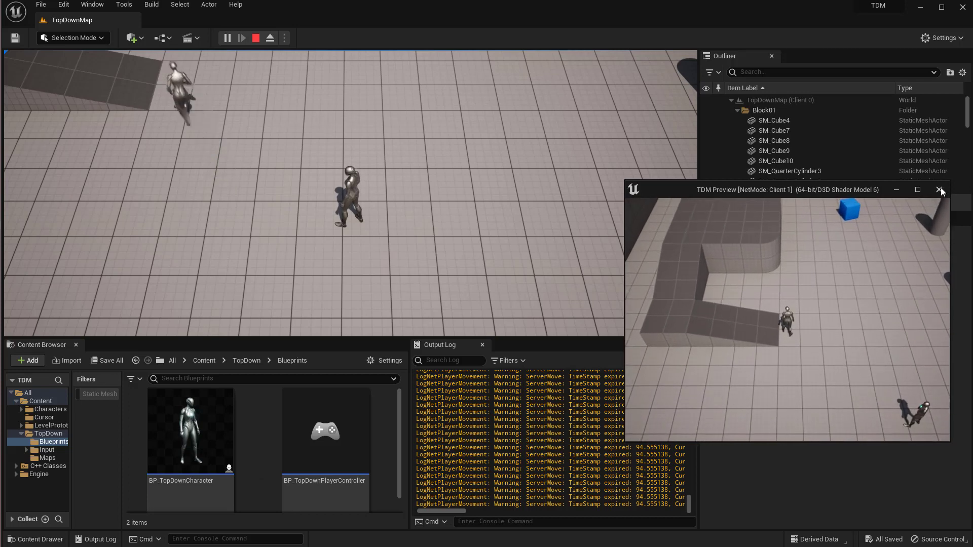
Step: End the play session and show BP_TopDownCharacter's Character Movement component settings
{"action": "left_click", "coordinate": [940, 190]}
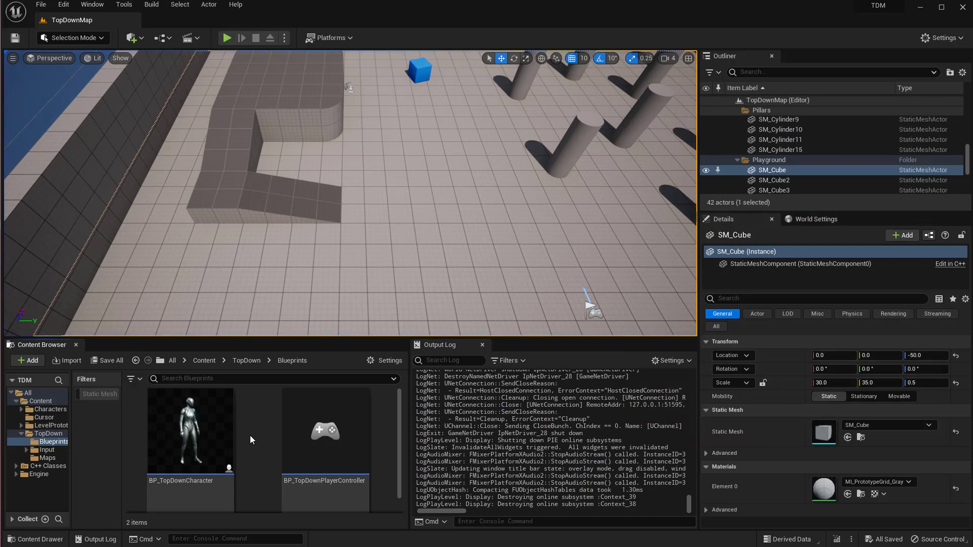
{"action": "left_click", "coordinate": [191, 432]}
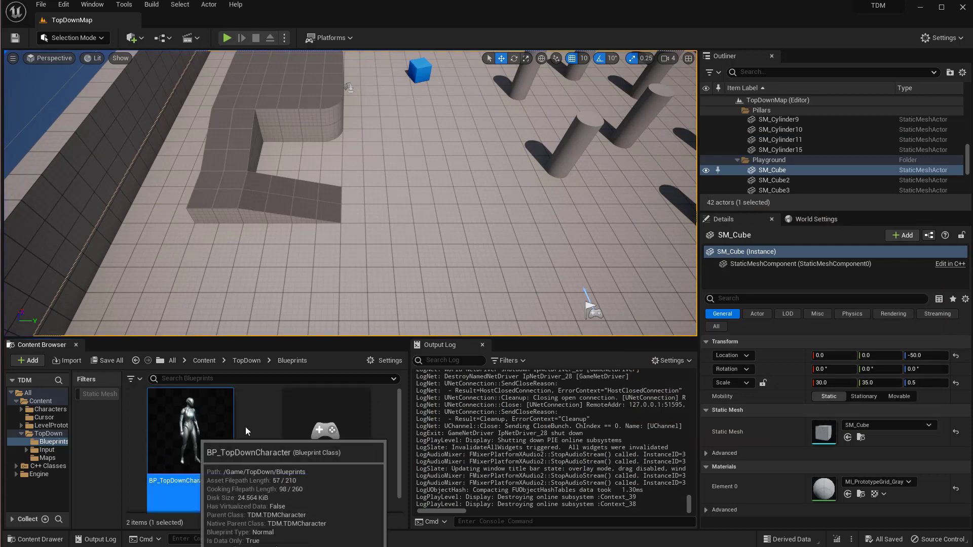
{"action": "double_click", "coordinate": [190, 430]}
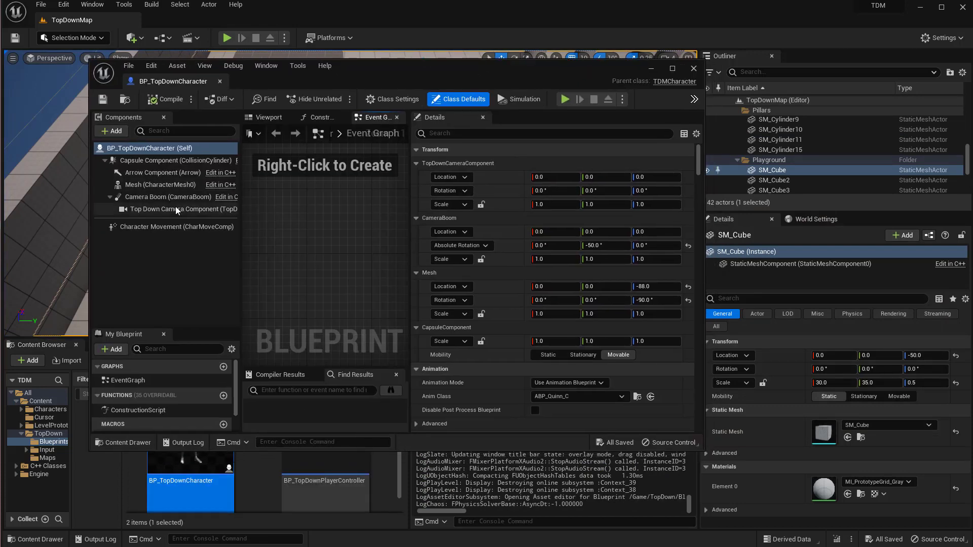
{"action": "left_click", "coordinate": [176, 227]}
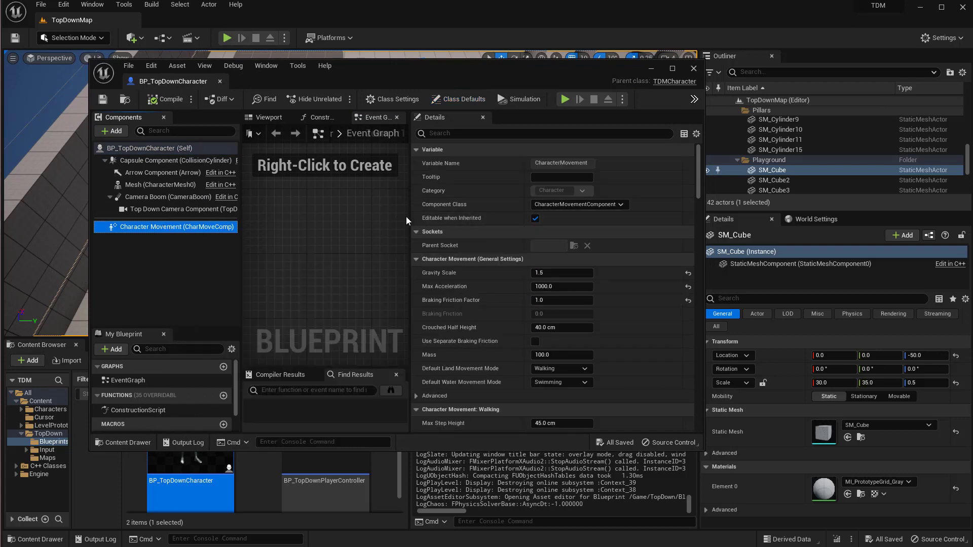
Step: Scroll the Details panel down to the Nav Movement braking distance and path acceleration settings
{"action": "scroll", "scroll_direction": "down", "scroll_amount": 3}
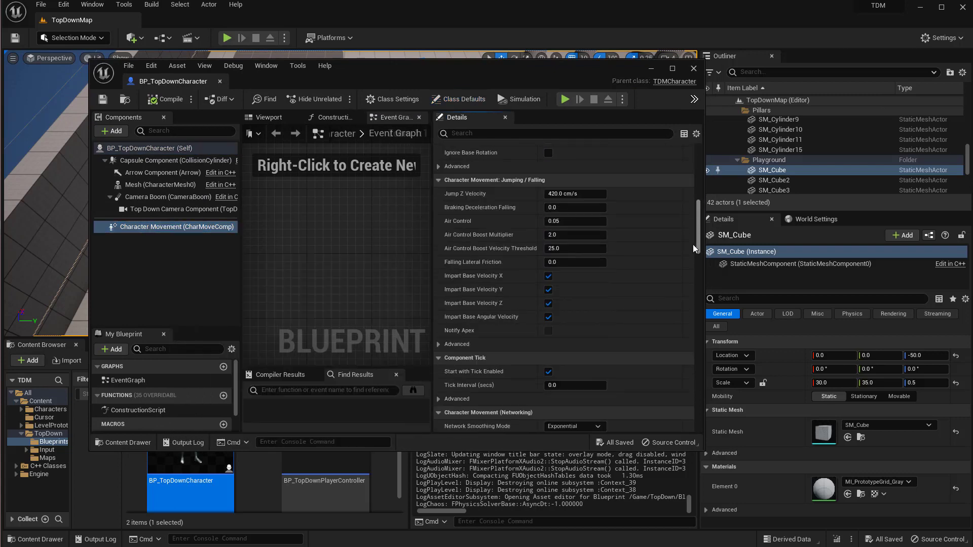
{"action": "scroll", "scroll_direction": "down", "scroll_amount": 3}
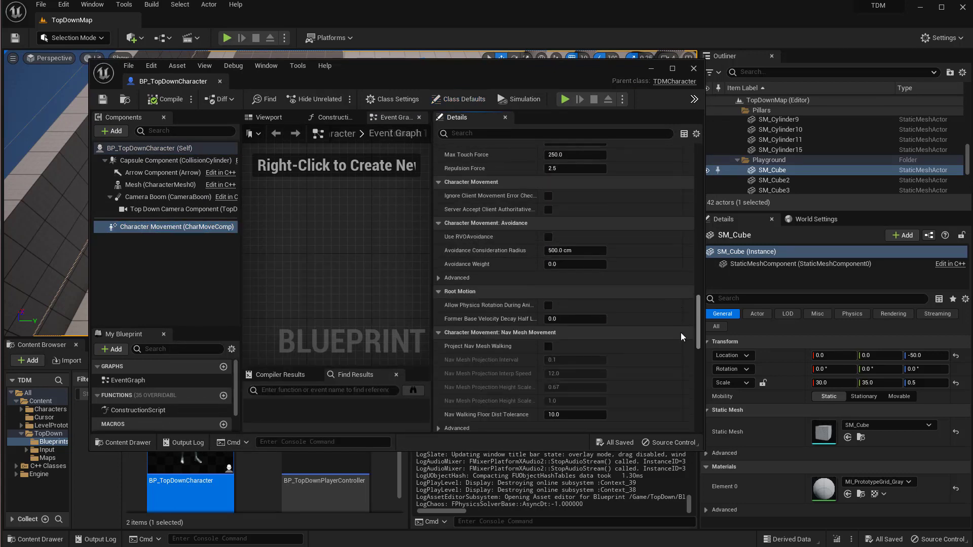
{"action": "scroll", "scroll_direction": "down", "scroll_amount": 3}
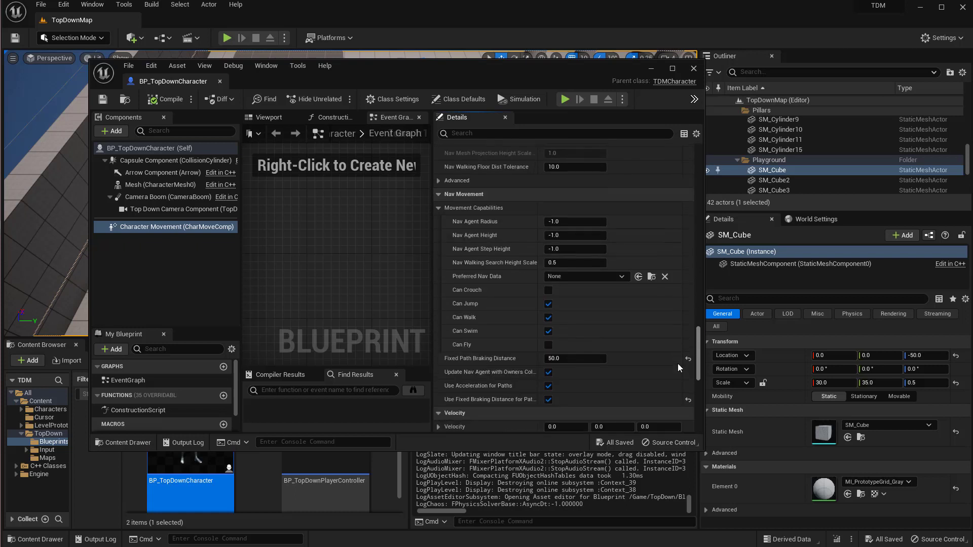
{"action": "scroll", "scroll_direction": "down", "scroll_amount": 3}
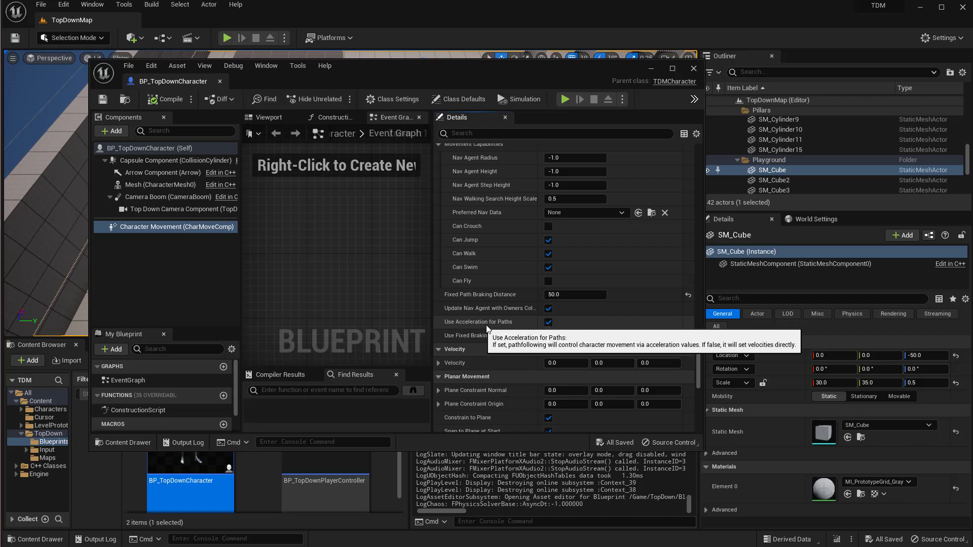
{"action": "mouse_move", "coordinate": [460, 324]}
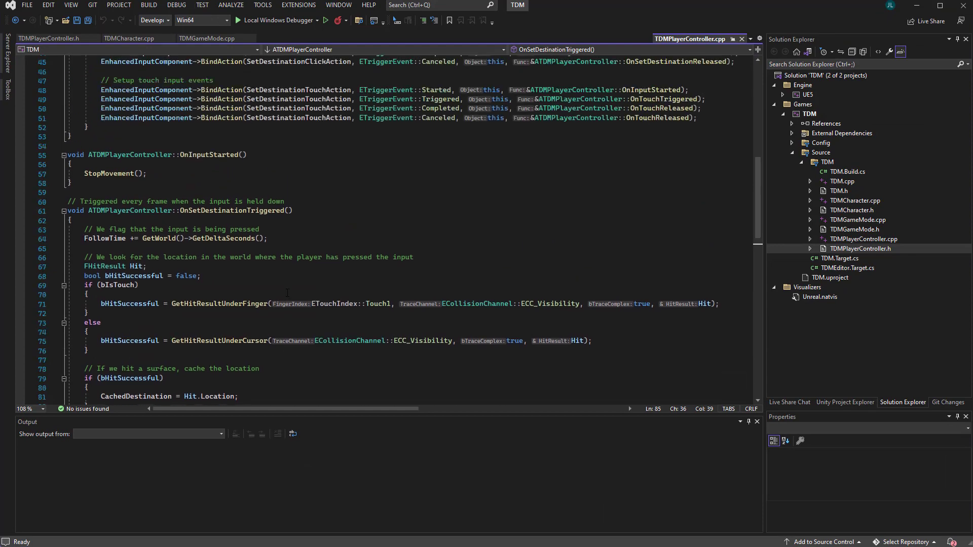
Step: Read AddMovementInput and Internal_AddMovementInput in the engine's Pawn.cpp
{"action": "scroll", "scroll_direction": "down", "scroll_amount": 3}
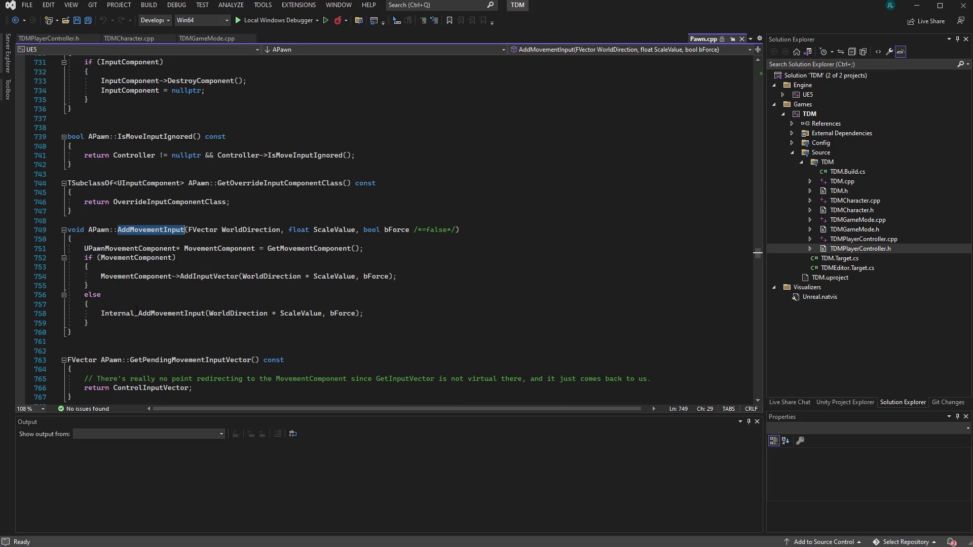
{"action": "mouse_move", "coordinate": [209, 286]}
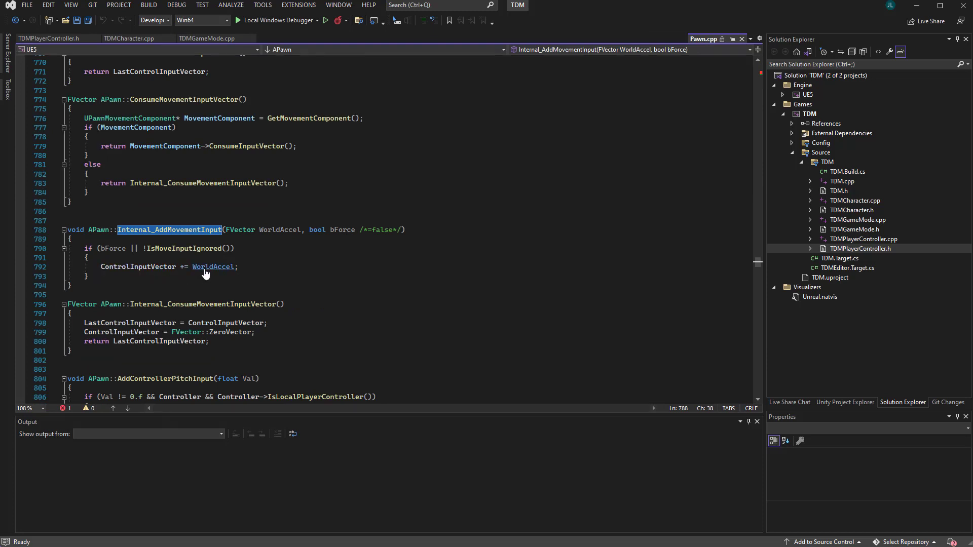
{"action": "mouse_move", "coordinate": [219, 272]}
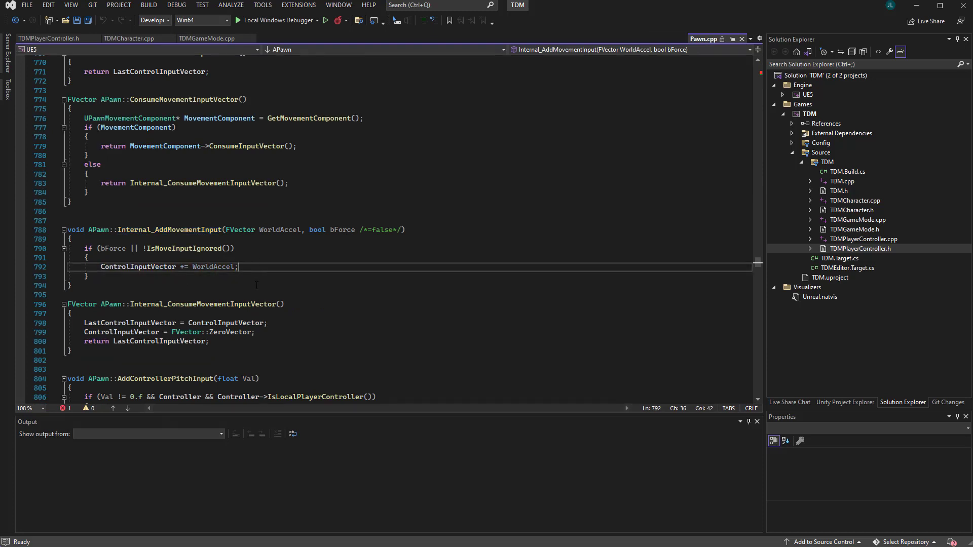
{"action": "scroll", "scroll_direction": "down", "scroll_amount": 3}
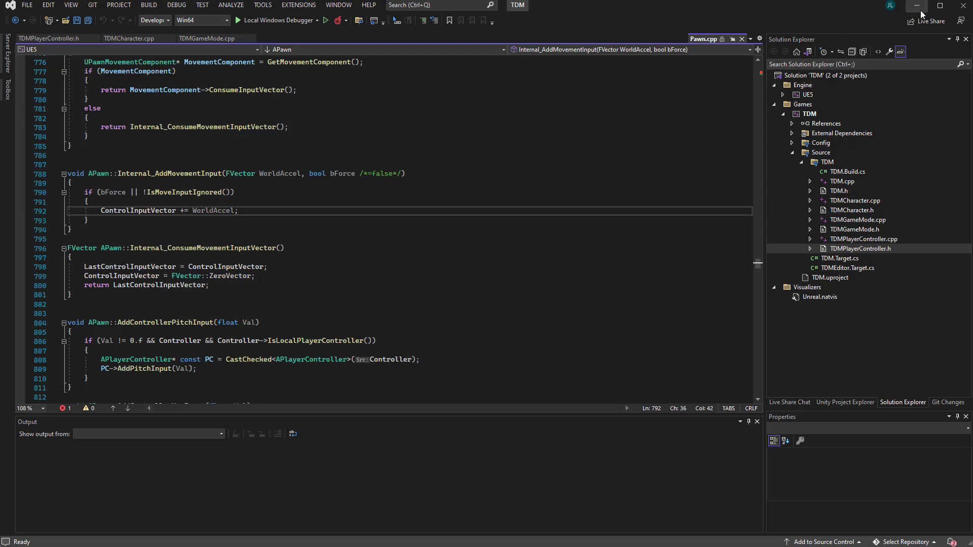
{"action": "mouse_move", "coordinate": [911, 5]}
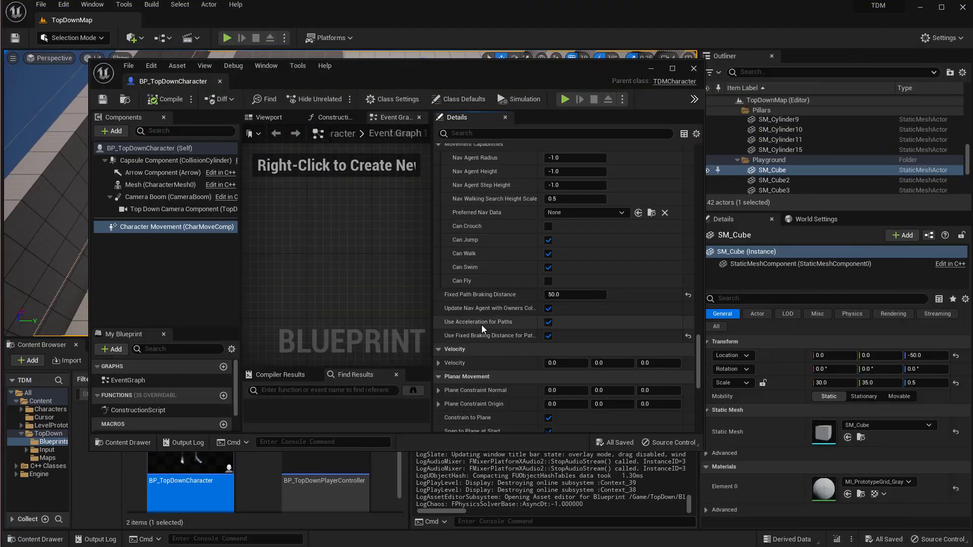
{"action": "mouse_move", "coordinate": [482, 328]}
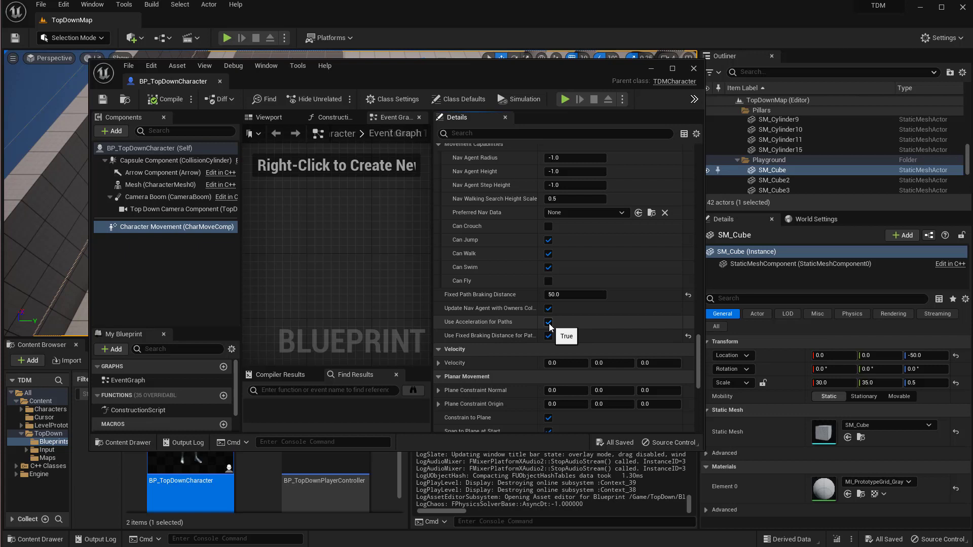
Step: Keep Use Acceleration for Paths enabled on the Character Movement component
{"action": "left_click", "coordinate": [548, 323]}
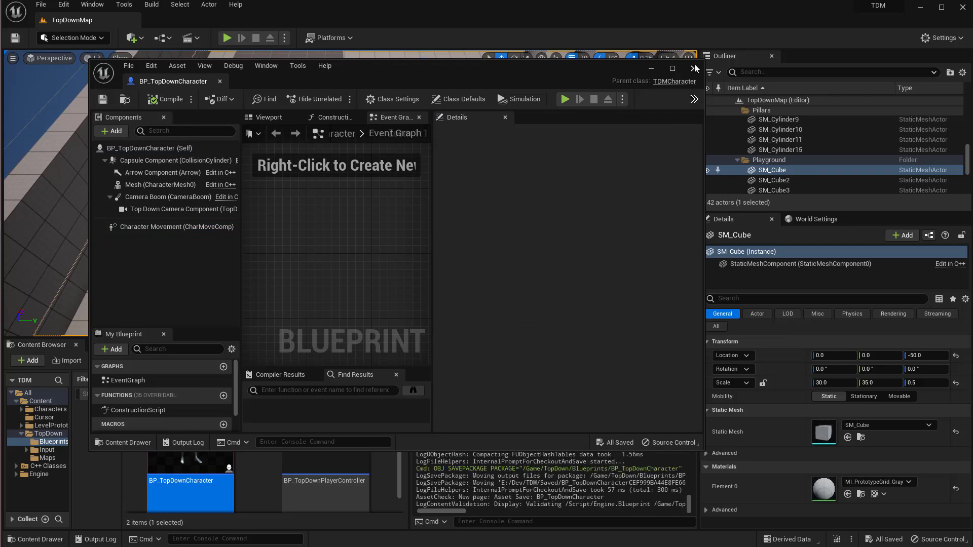
Step: Start another two-player play-test of TopDownMap with a client preview window
{"action": "left_click", "coordinate": [227, 37]}
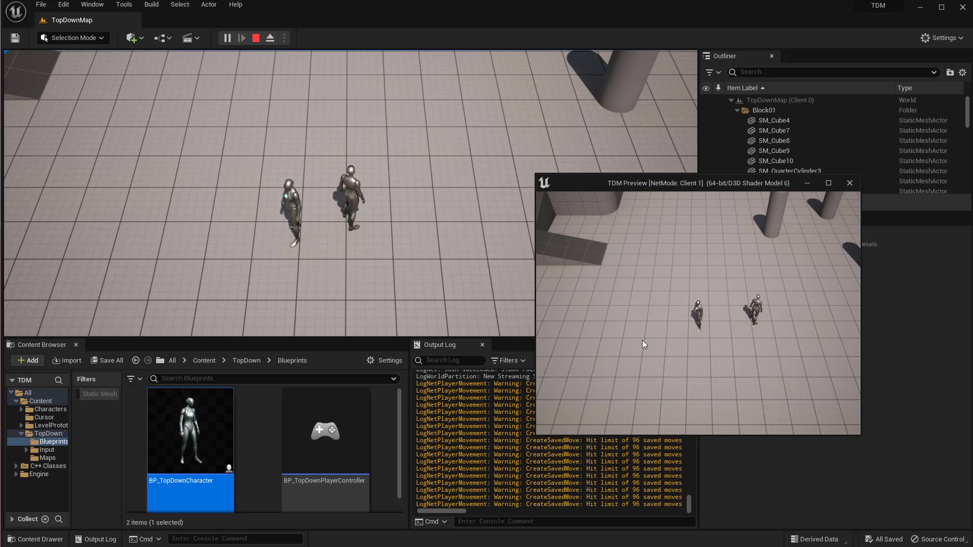
{"action": "mouse_move", "coordinate": [636, 329]}
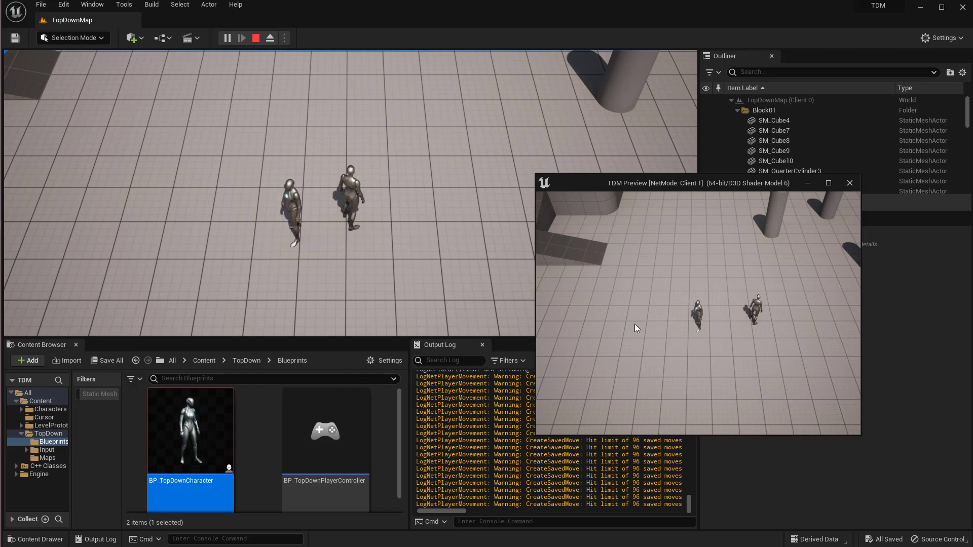
{"action": "mouse_move", "coordinate": [643, 325]}
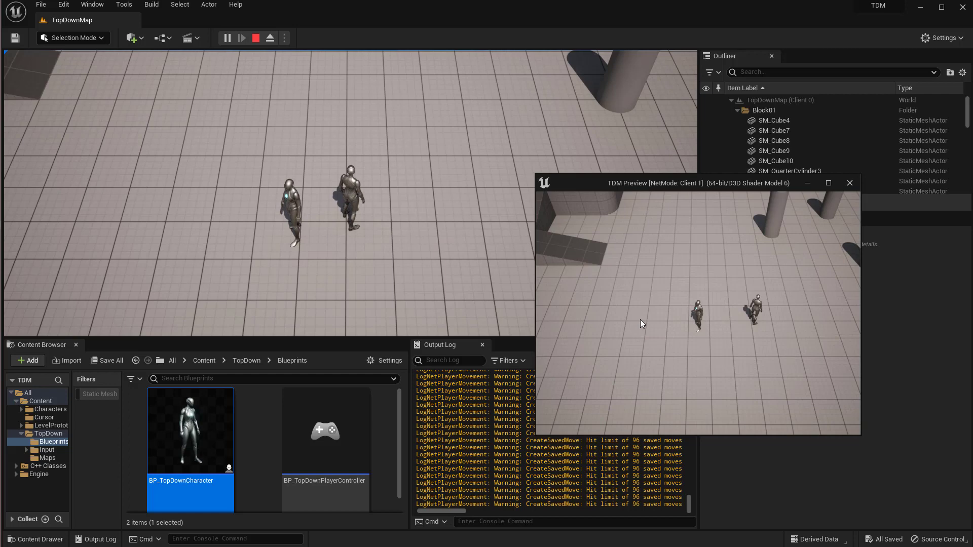
{"action": "mouse_move", "coordinate": [679, 298]}
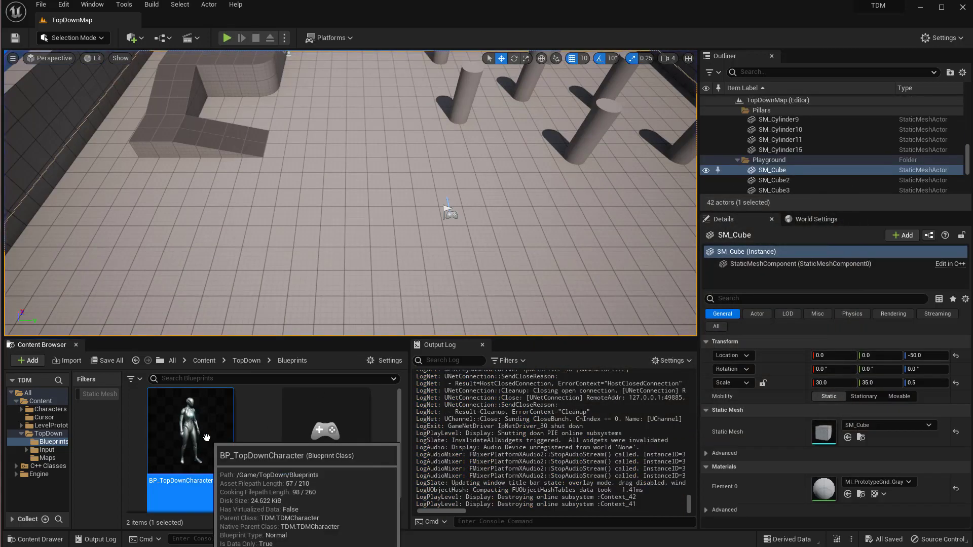
Step: In BP_TopDownCharacter's Character Movement component, set Fixed Path Braking Distance to 50
{"action": "double_click", "coordinate": [189, 437]}
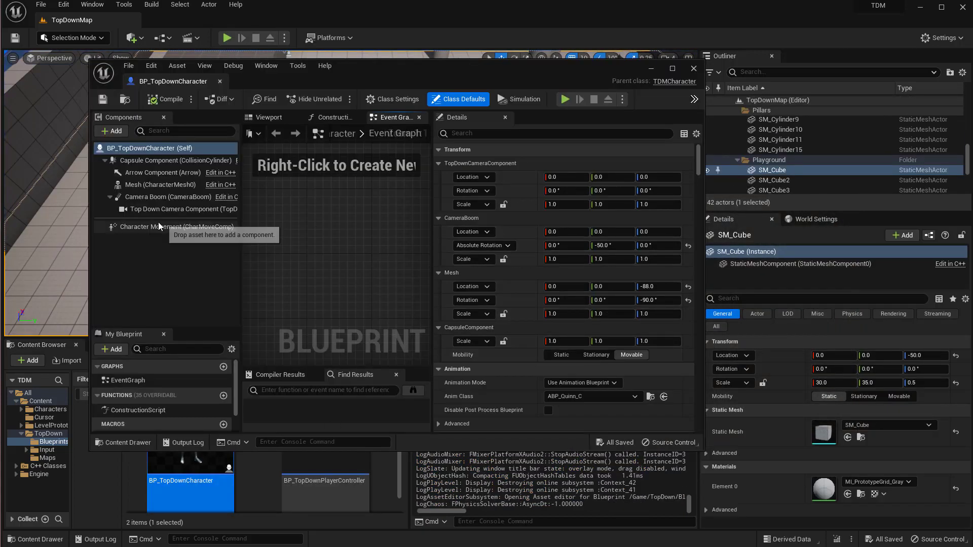
{"action": "left_click", "coordinate": [162, 227]}
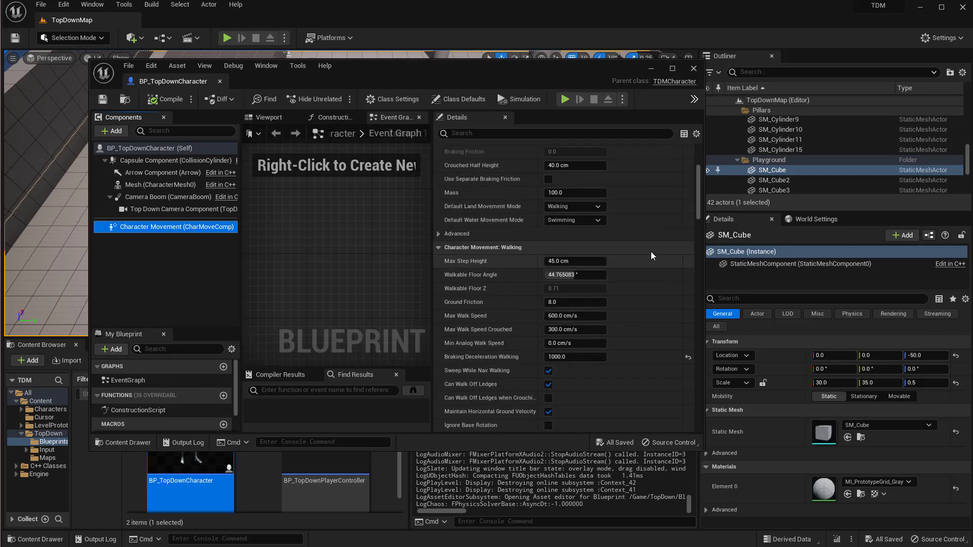
{"action": "scroll", "scroll_direction": "down", "scroll_amount": 3}
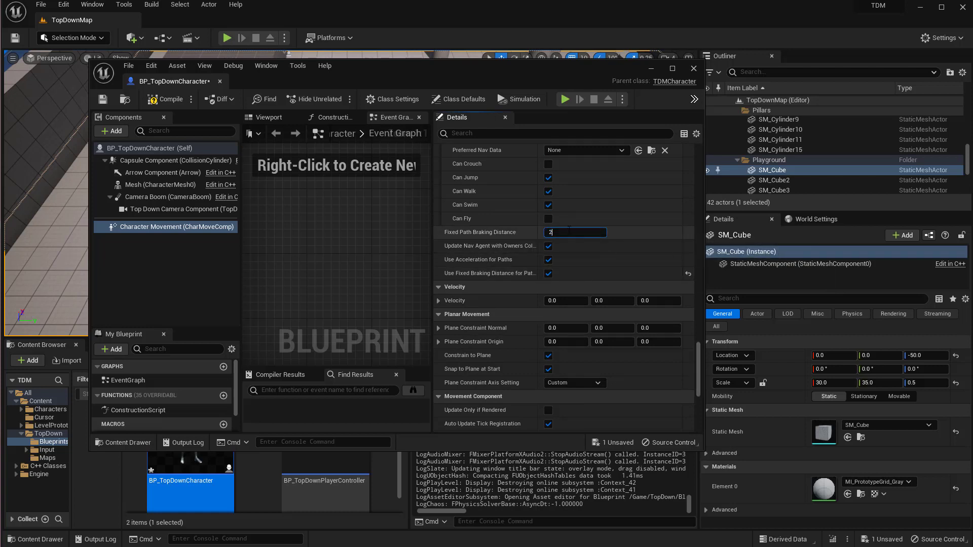
{"action": "type", "text": "200.0"}
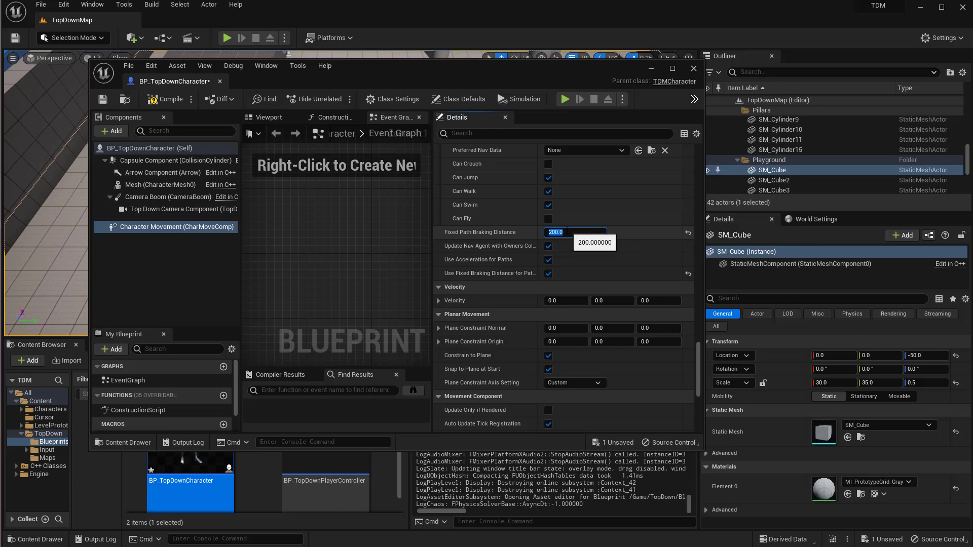
{"action": "type", "text": "50.0"}
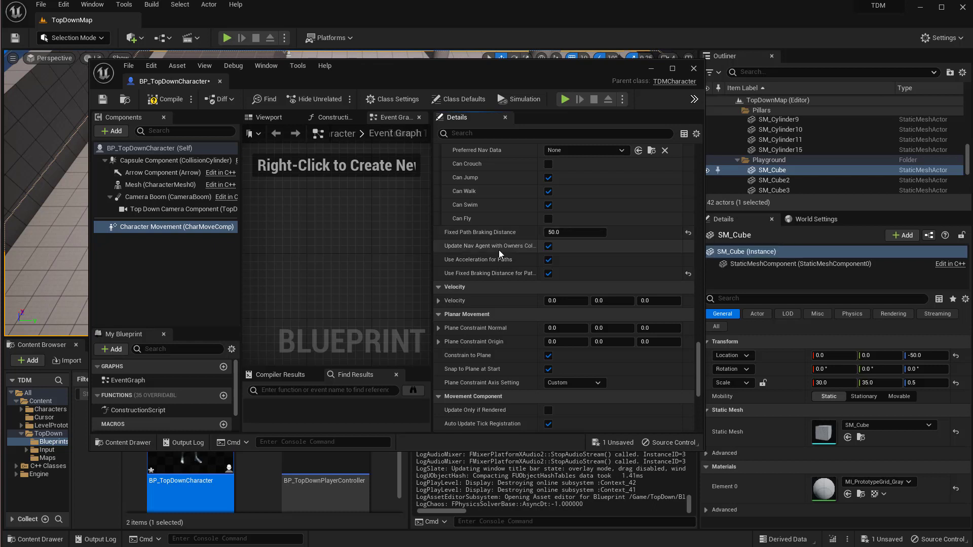
{"action": "mouse_move", "coordinate": [778, 234]}
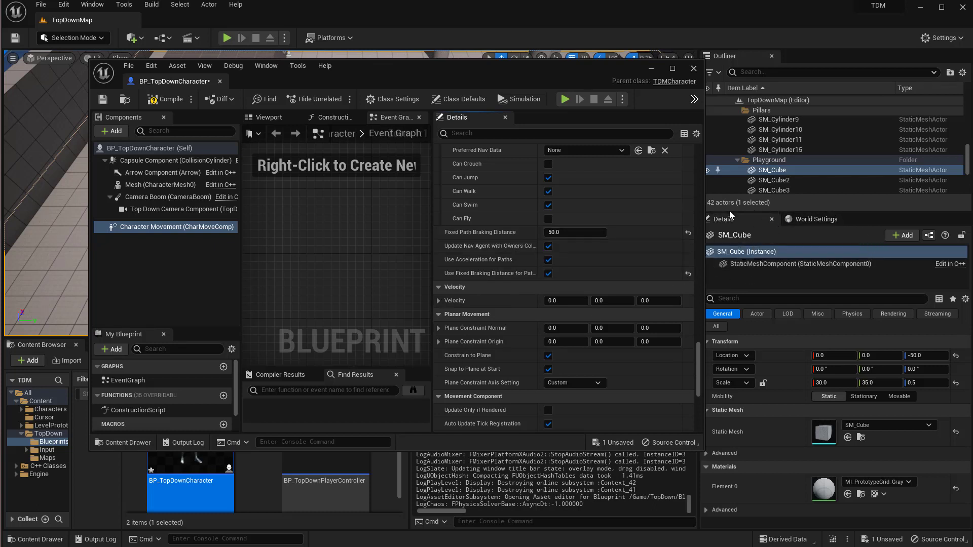
{"action": "mouse_move", "coordinate": [509, 235]}
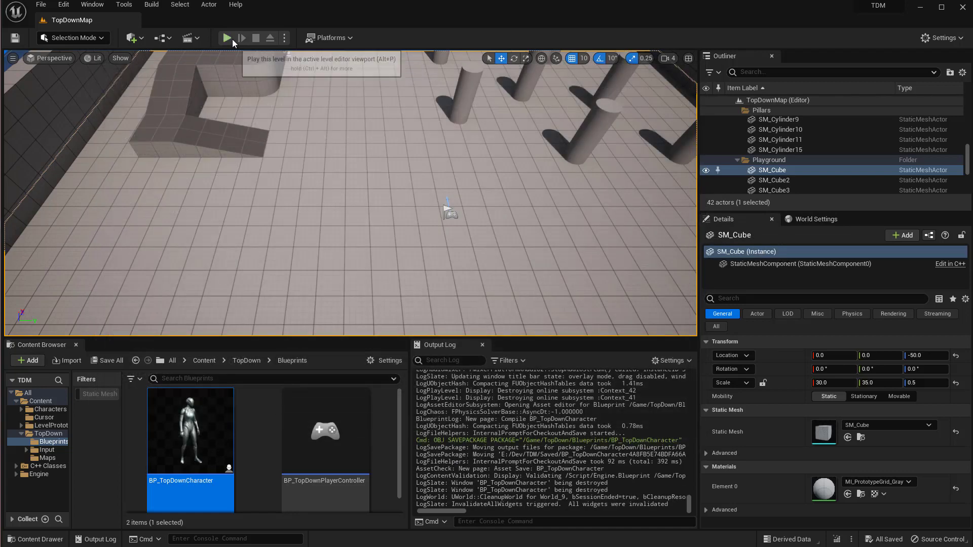
Step: Start a play session of the TopDownMap level
{"action": "left_click", "coordinate": [226, 39]}
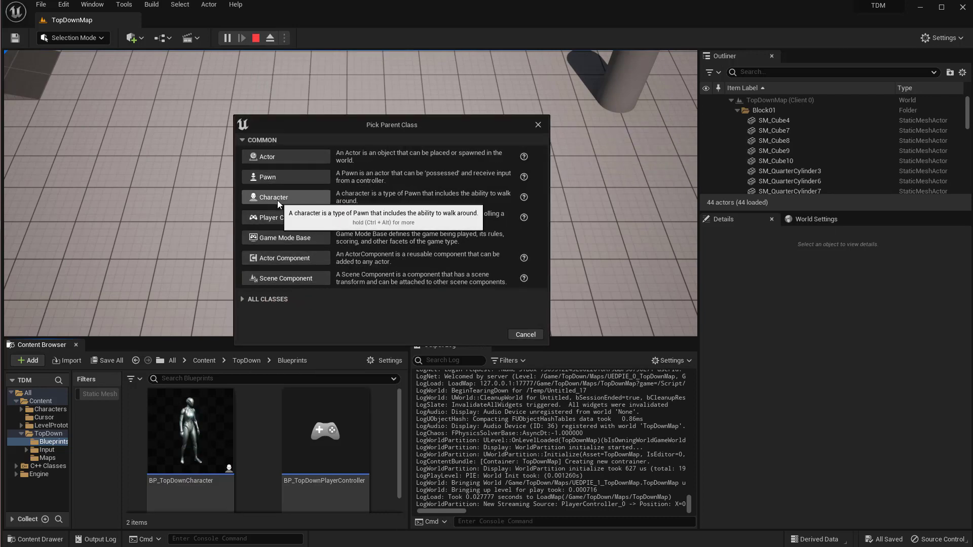
Step: Create NewBlueprint based on Character, review its Nav Movement defaults, then close its editor
{"action": "left_click", "coordinate": [274, 196]}
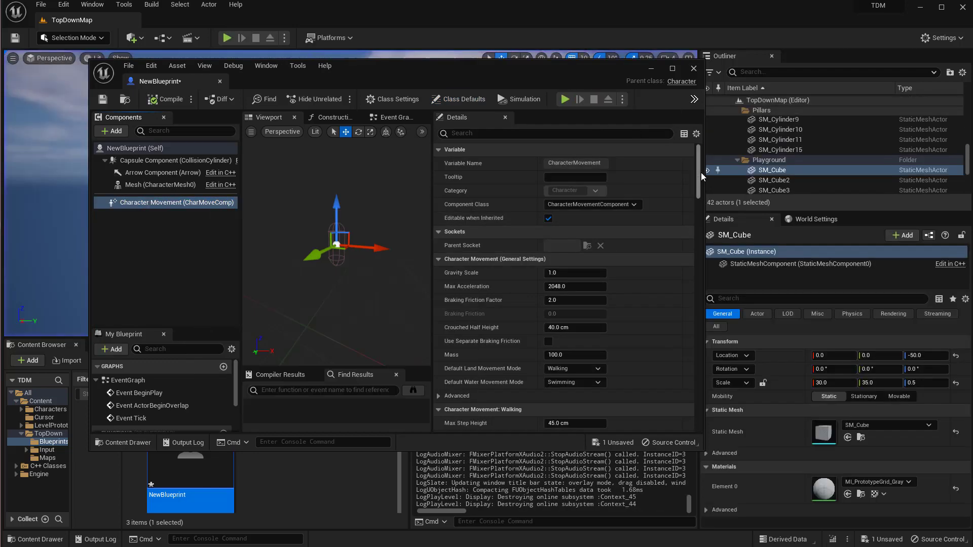
{"action": "scroll", "scroll_direction": "down", "scroll_amount": 3}
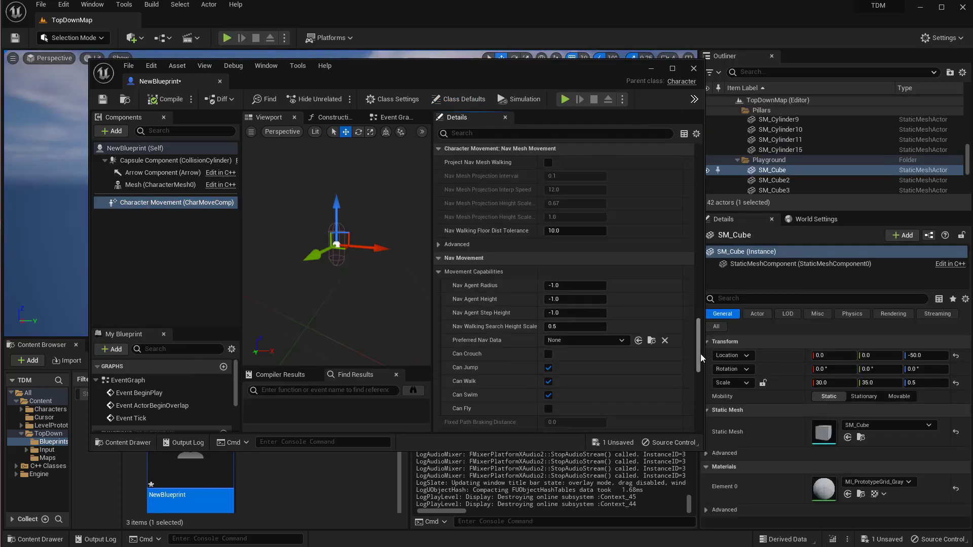
{"action": "scroll", "scroll_direction": "down", "scroll_amount": 3}
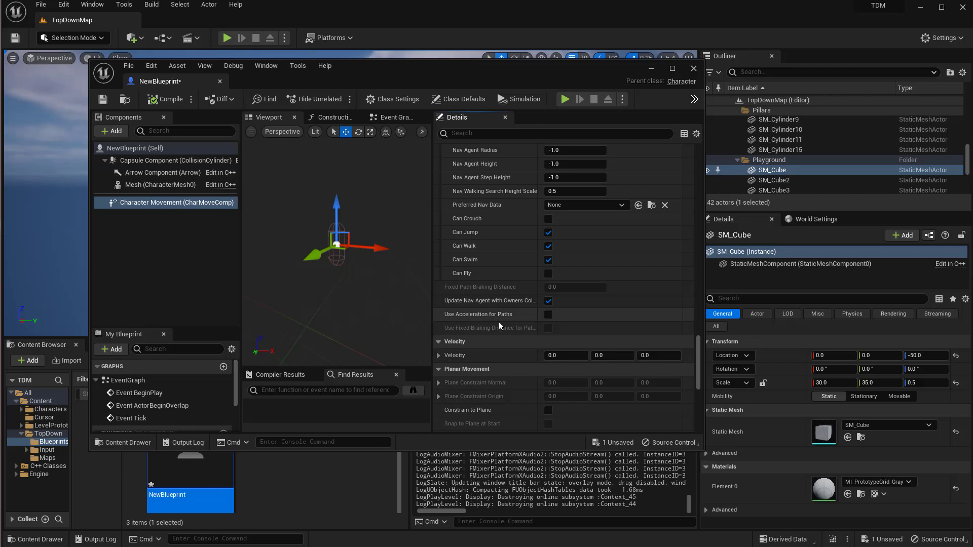
{"action": "mouse_move", "coordinate": [558, 322]}
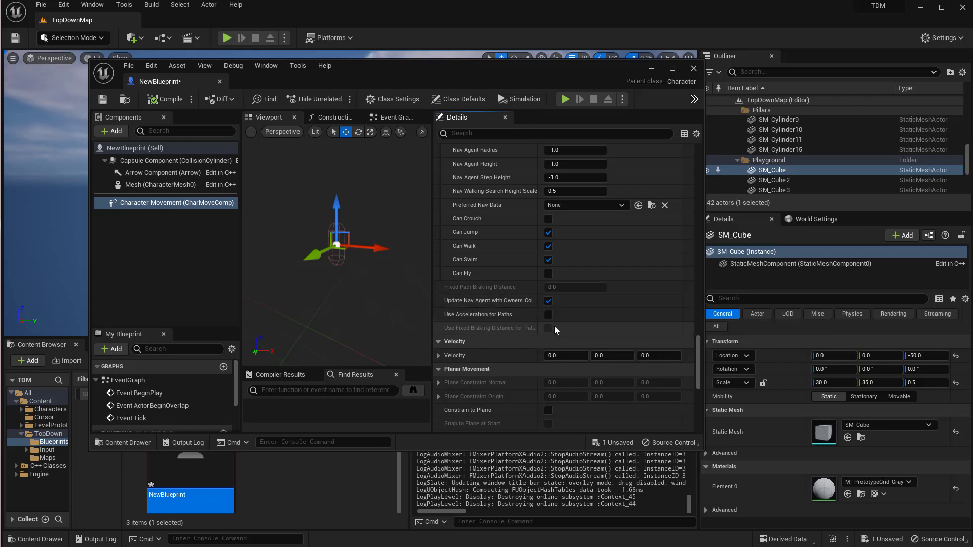
{"action": "mouse_move", "coordinate": [548, 314]}
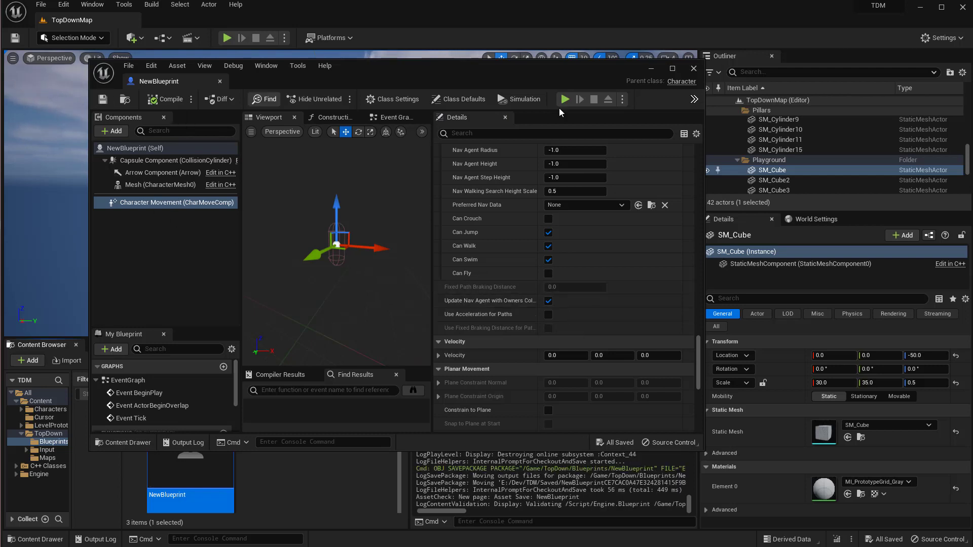
{"action": "mouse_move", "coordinate": [693, 69]}
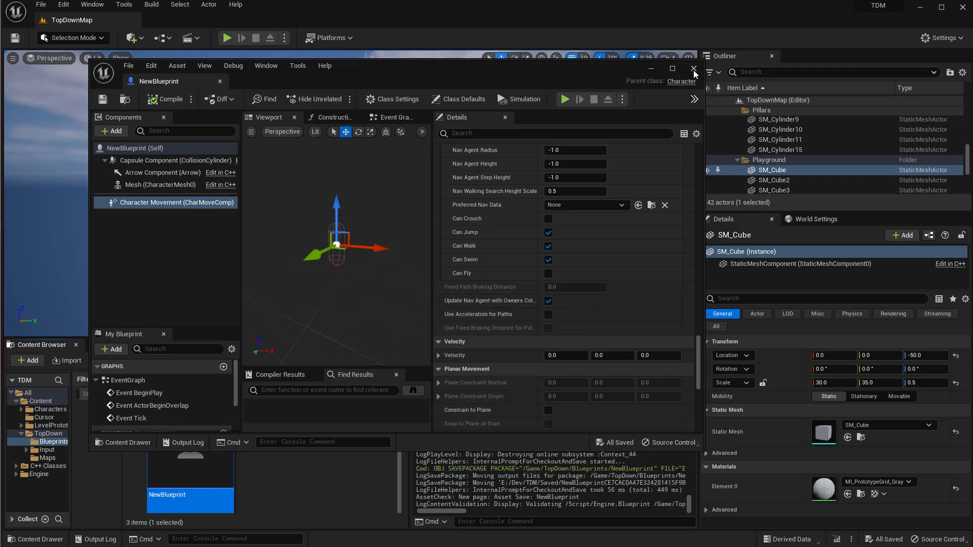
{"action": "left_click", "coordinate": [693, 69]}
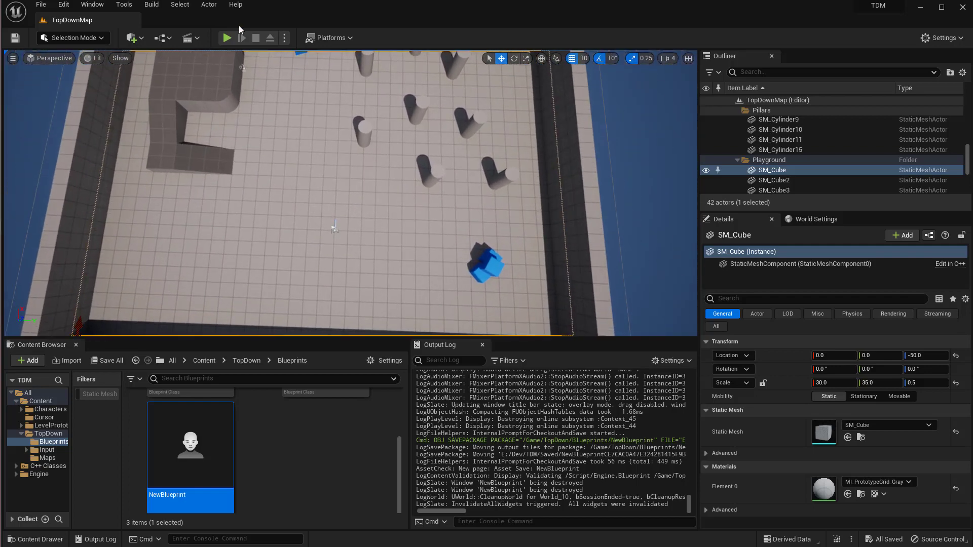
{"action": "left_click", "coordinate": [227, 37]}
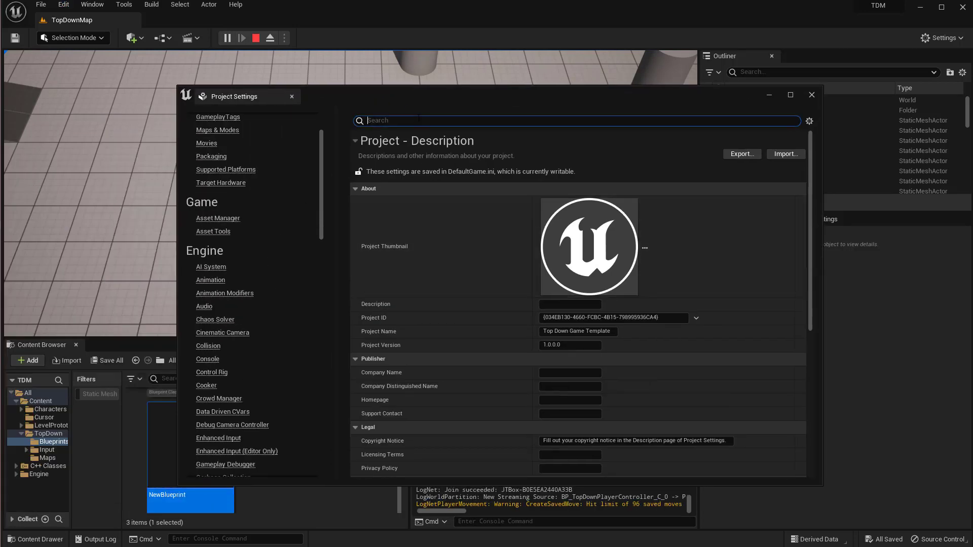
Step: Search Project Settings for 'allow', confirm Allow Client Side Navigation under Navigation System, then close settings
{"action": "type", "text": "a"}
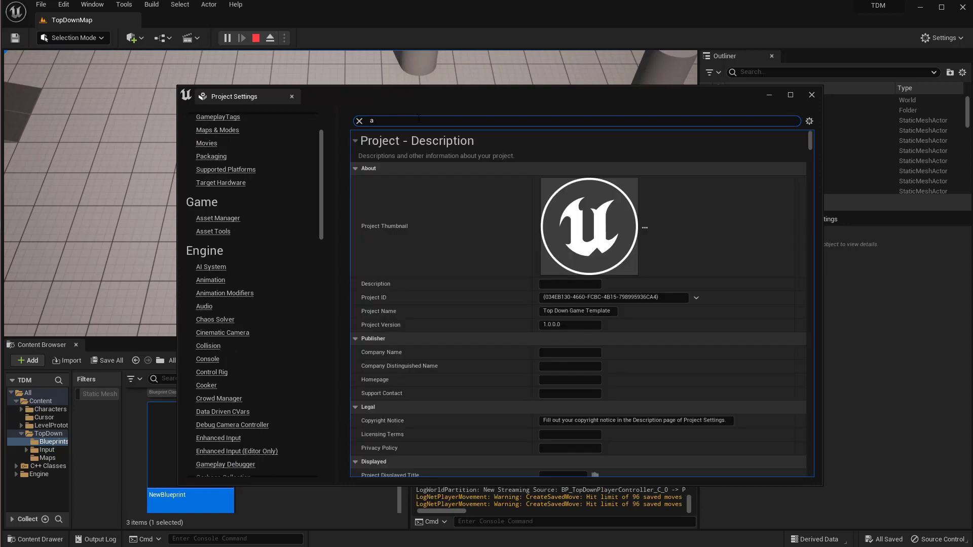
{"action": "type", "text": "llow"}
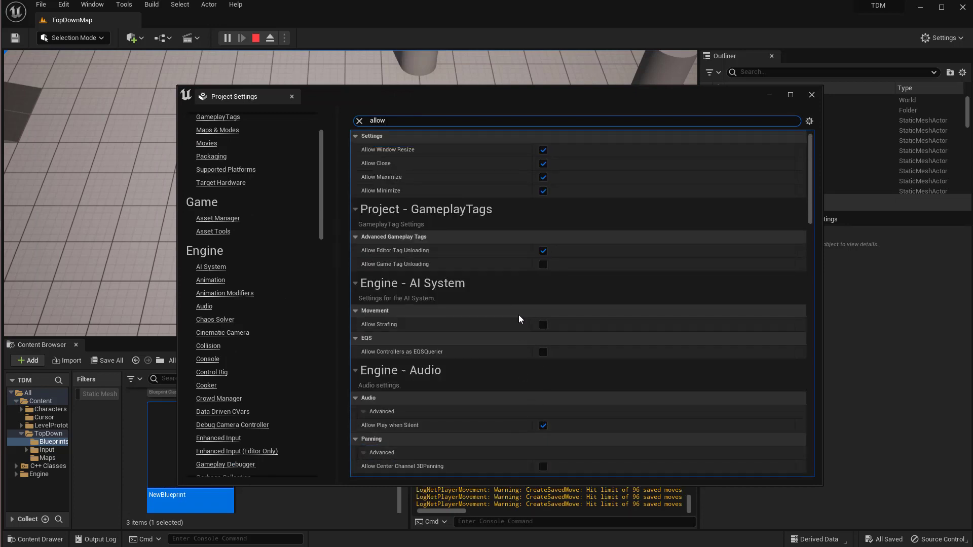
{"action": "scroll", "scroll_direction": "down", "scroll_amount": 3}
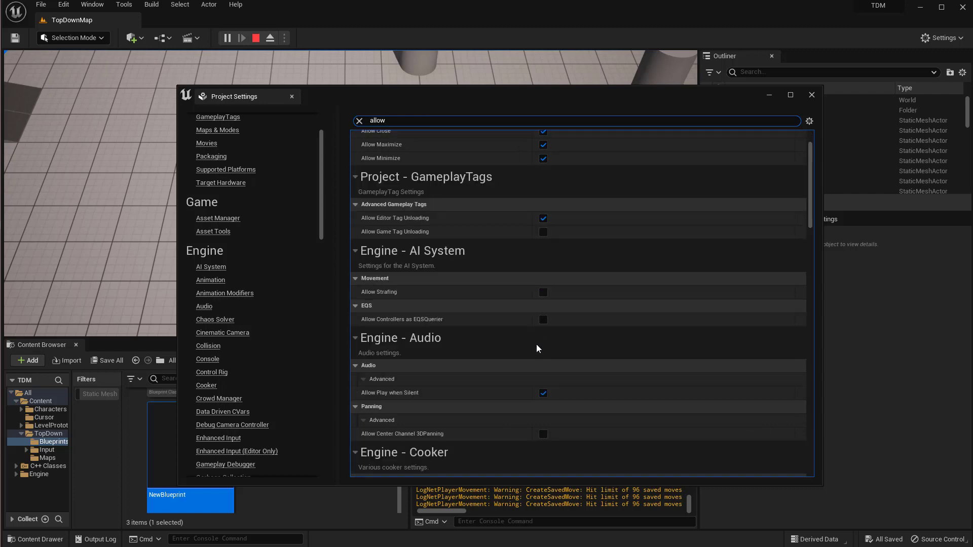
{"action": "scroll", "scroll_direction": "down", "scroll_amount": 3}
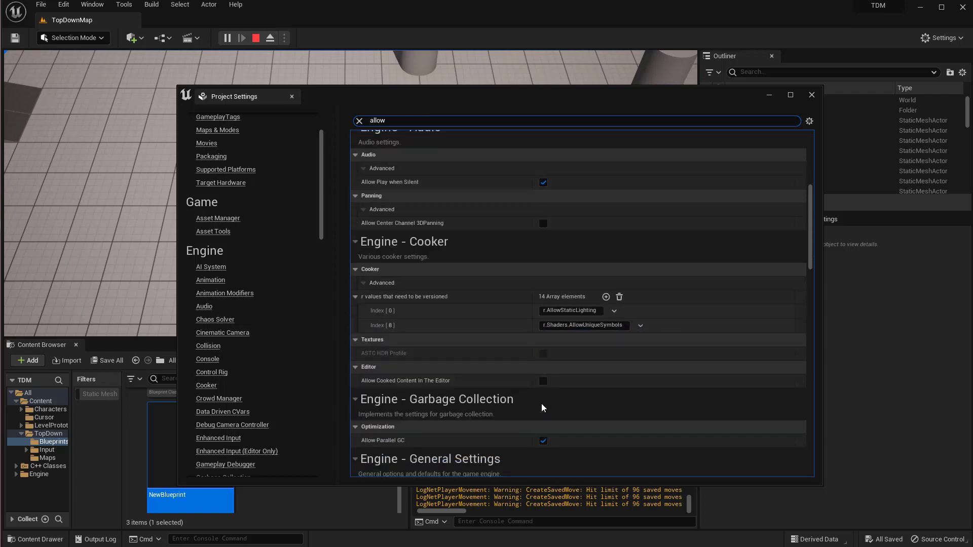
{"action": "scroll", "scroll_direction": "down", "scroll_amount": 3}
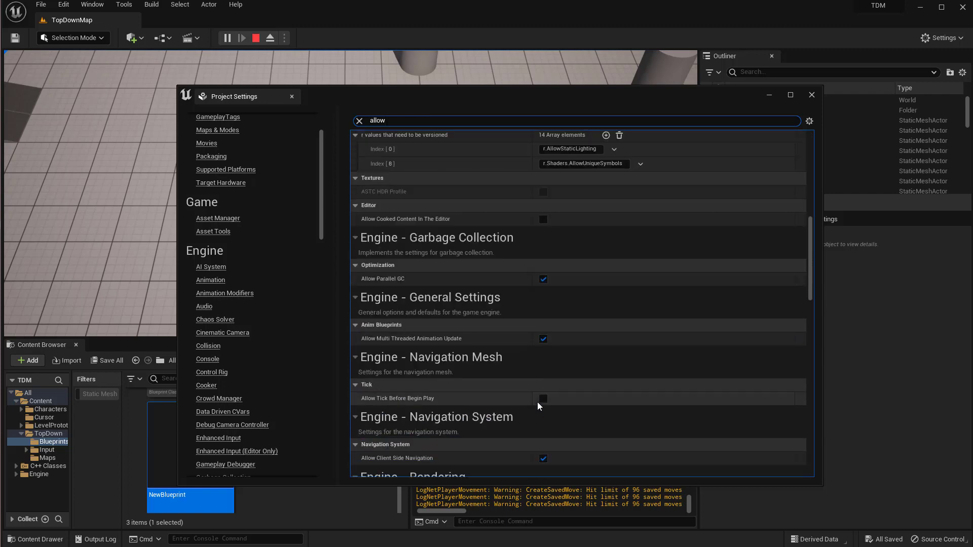
{"action": "scroll", "scroll_direction": "down", "scroll_amount": 3}
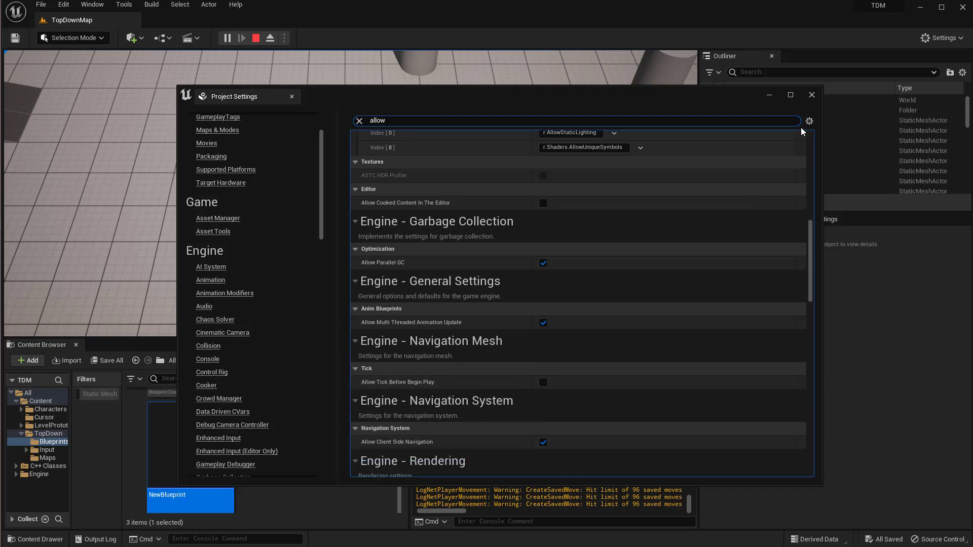
{"action": "left_click", "coordinate": [811, 95]}
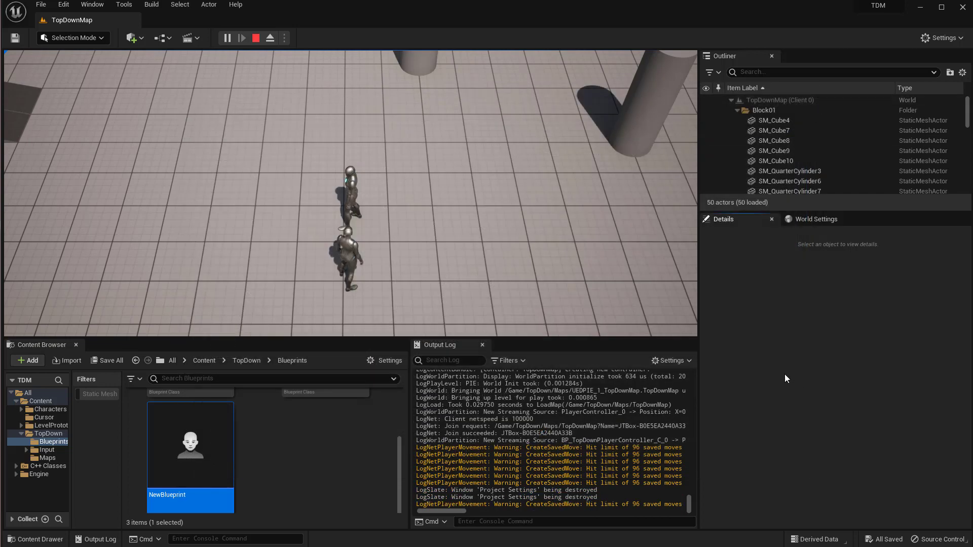